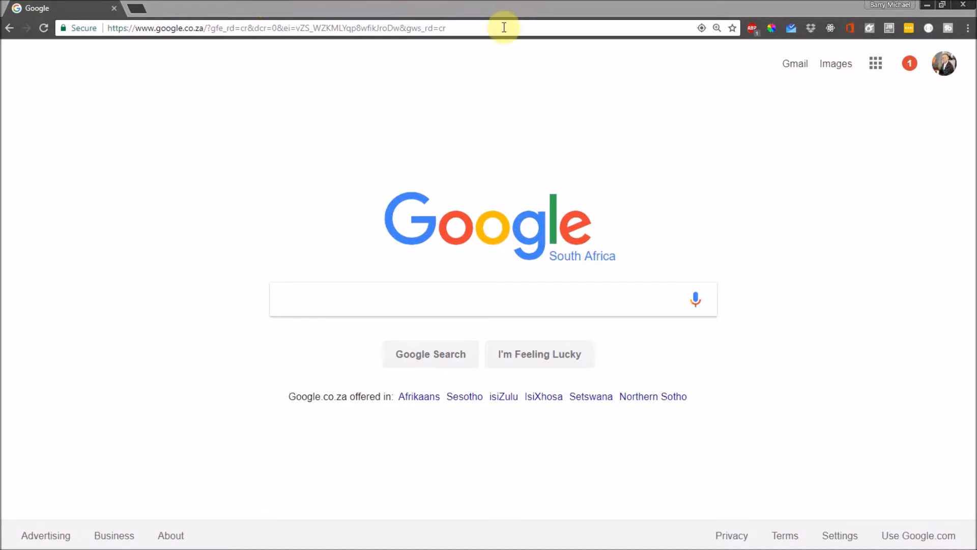
- Replace the Chrome address with developers.facebook.com
click(275, 27)
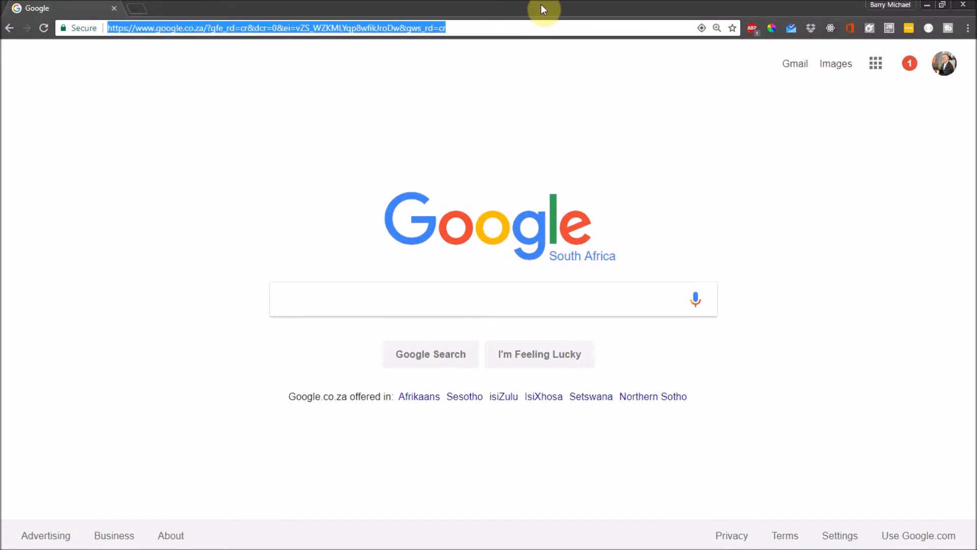
text(developers.facebook.com)
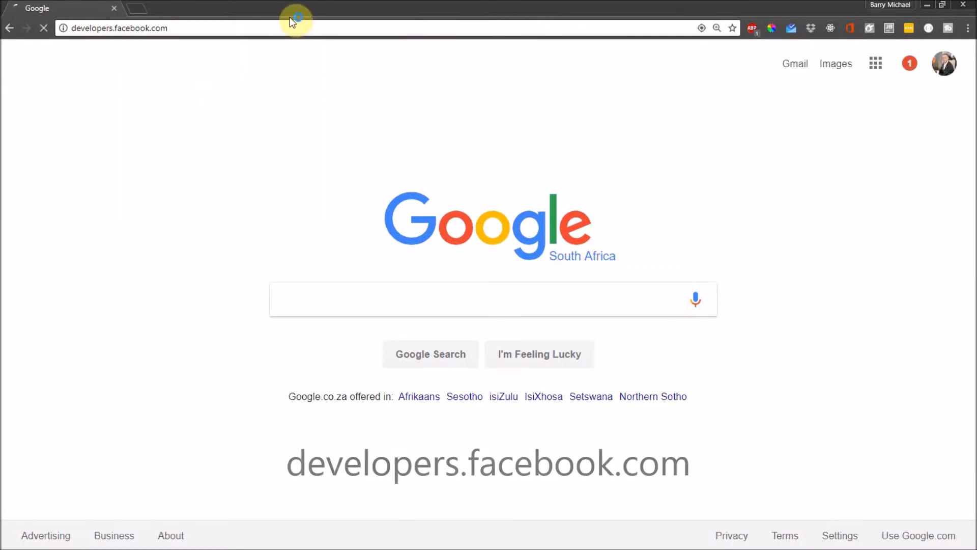
key(Return)
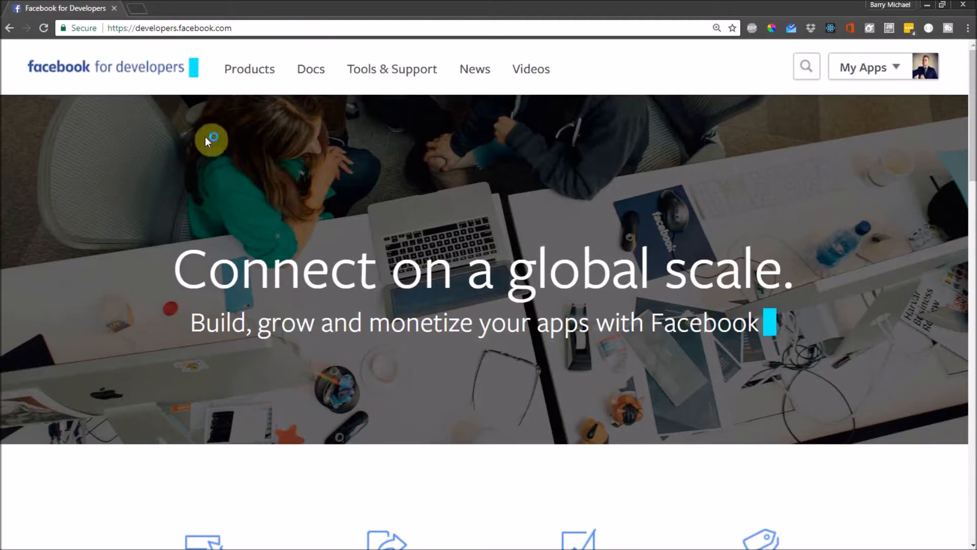
click(928, 67)
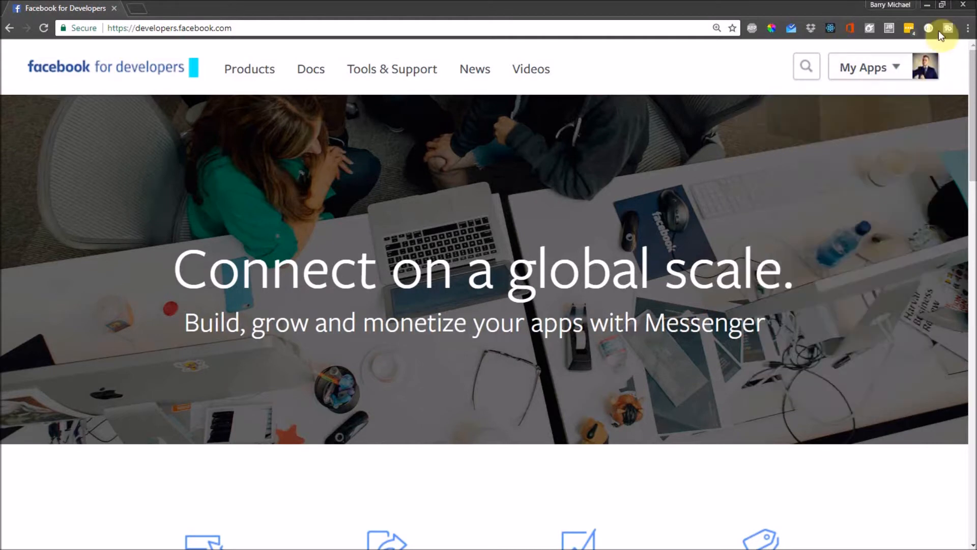
click(928, 67)
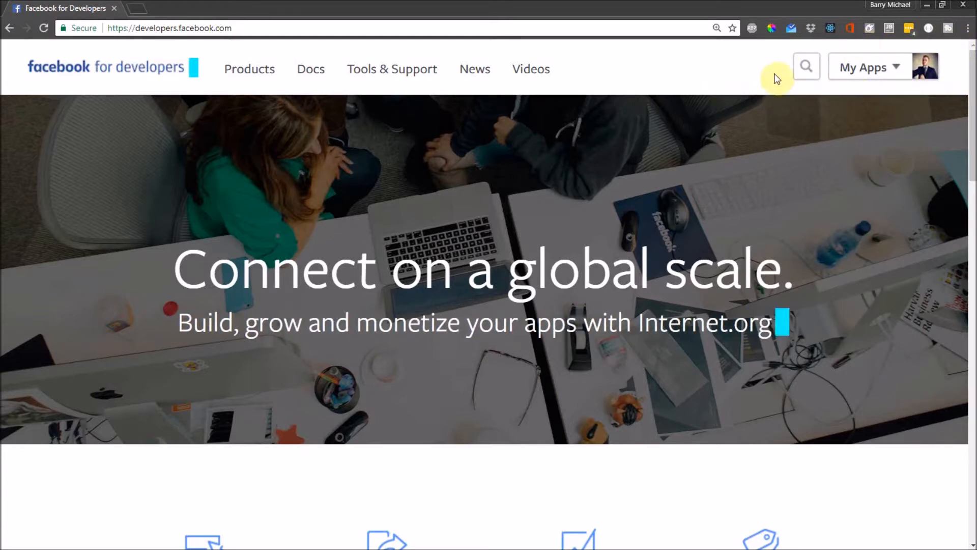
mouse_move(792, 86)
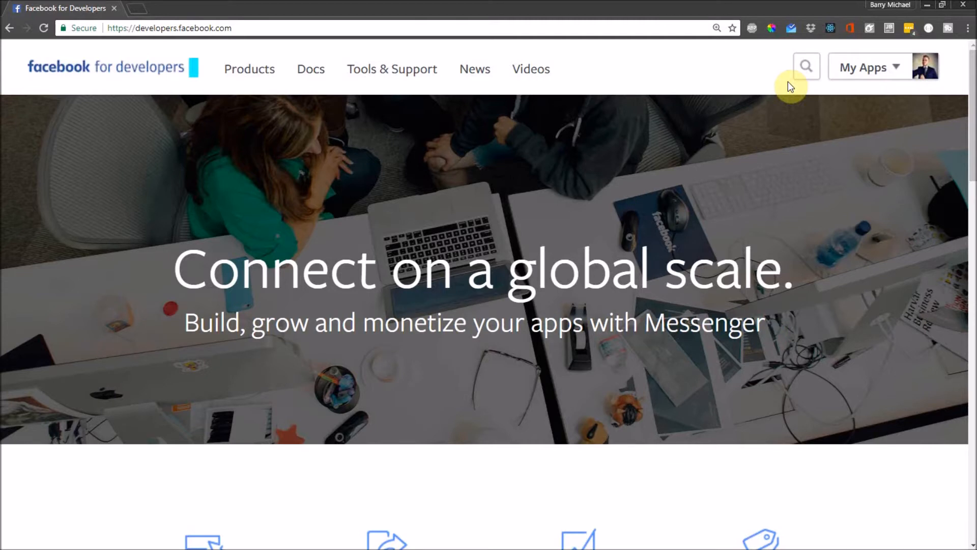
click(870, 67)
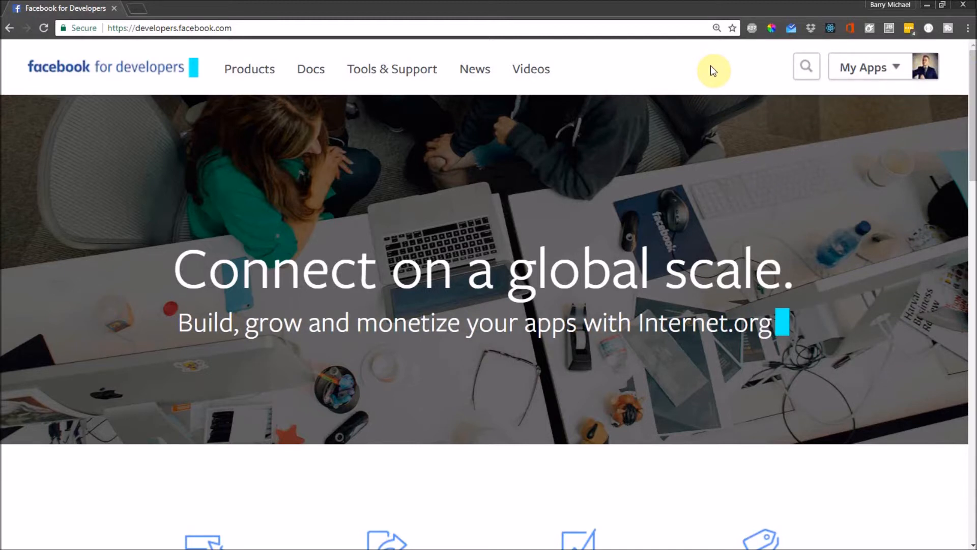
- Pick Capo Keys from the My Apps dropdown
click(870, 68)
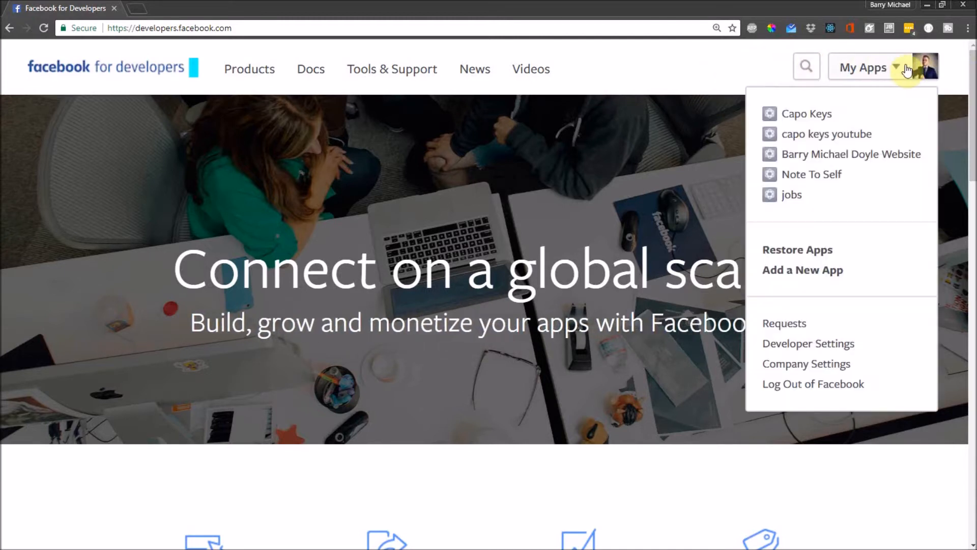
mouse_move(820, 285)
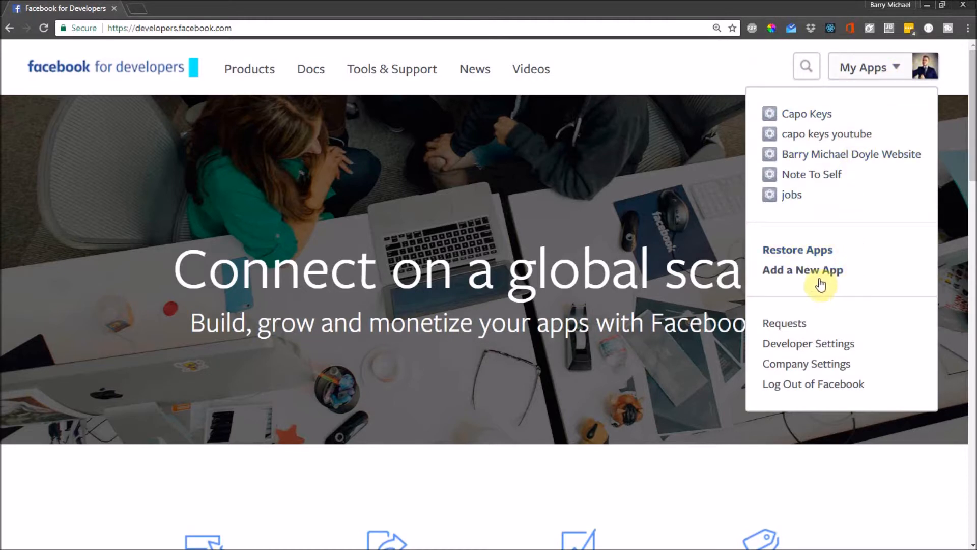
mouse_move(784, 245)
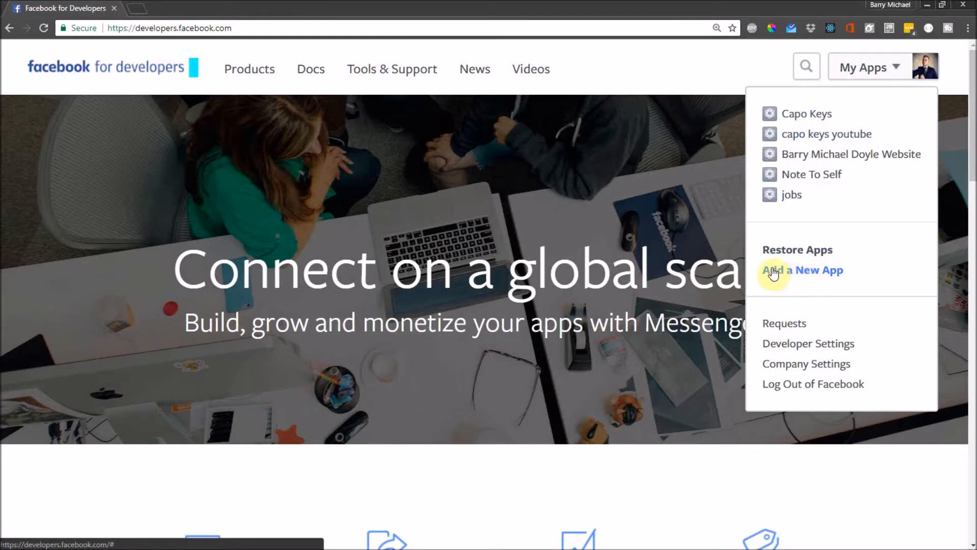
mouse_move(814, 113)
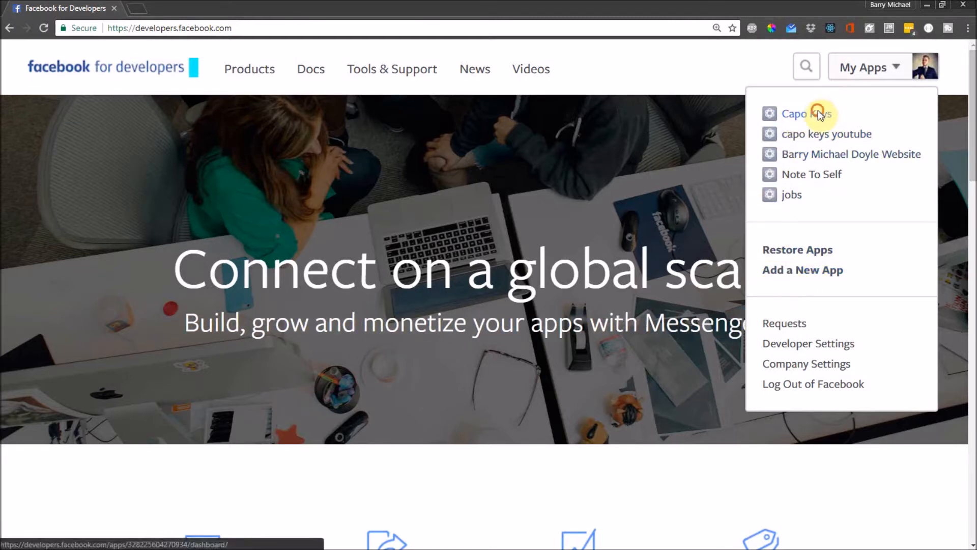
click(802, 114)
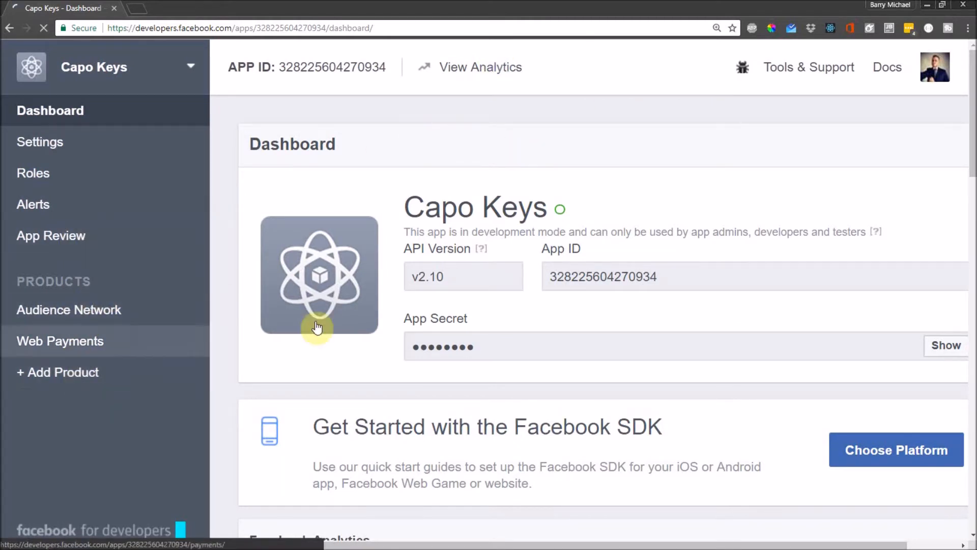
- Open Capo Keys's Add Product page, zoom out, and scroll to Audience Network under My Products
click(58, 372)
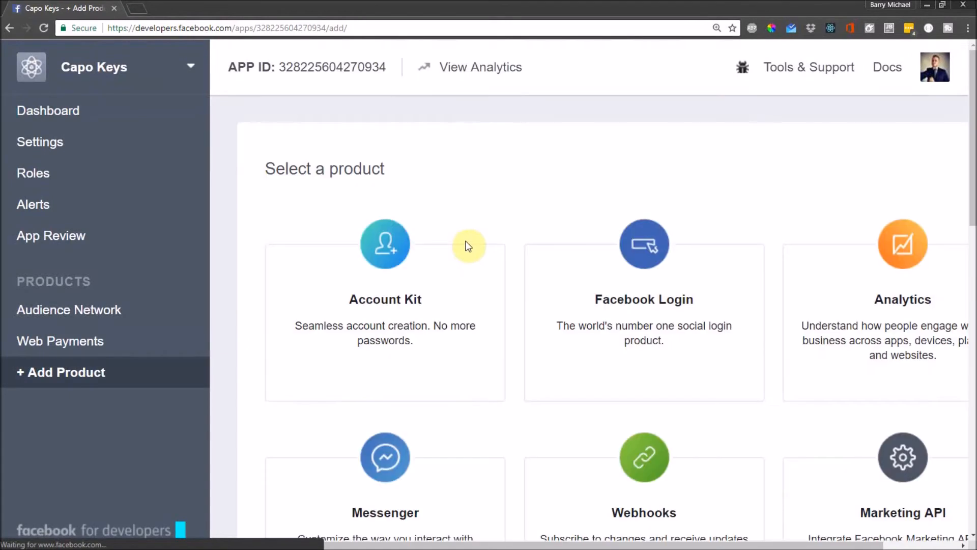
scroll(down, 3)
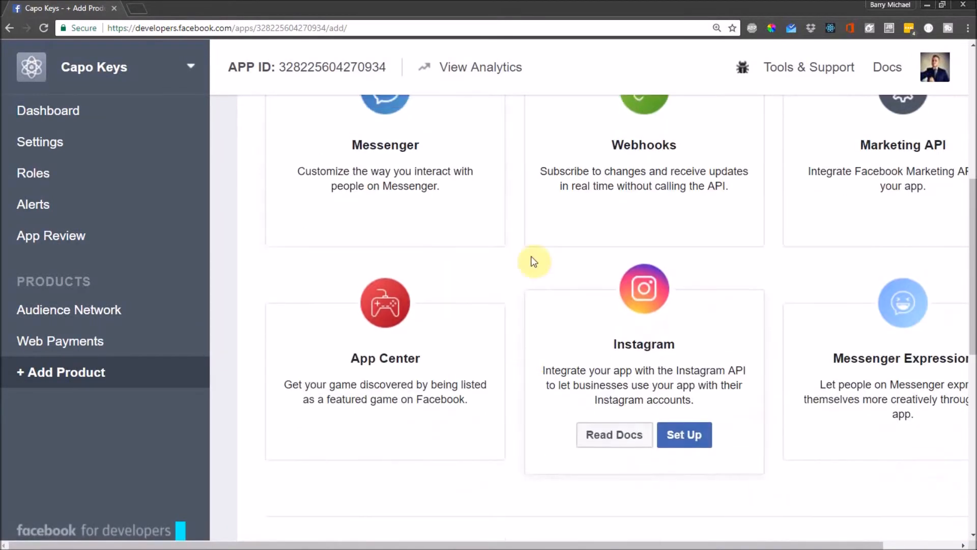
key(ctrl+minus)
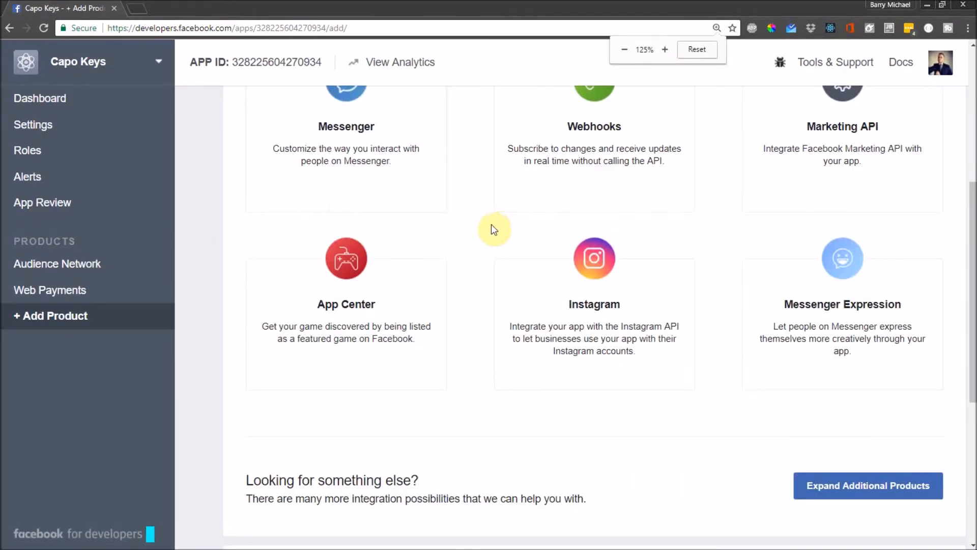
scroll(up, 3)
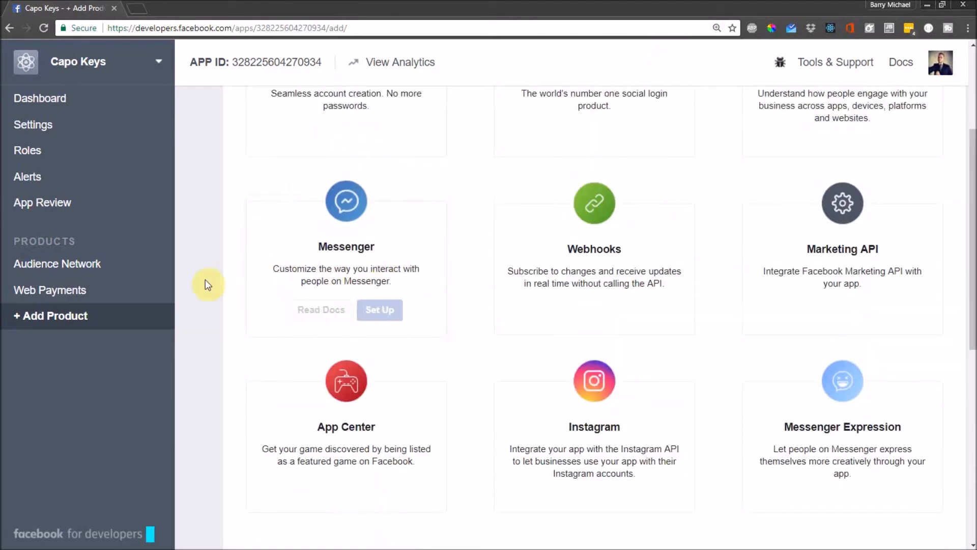
scroll(down, 3)
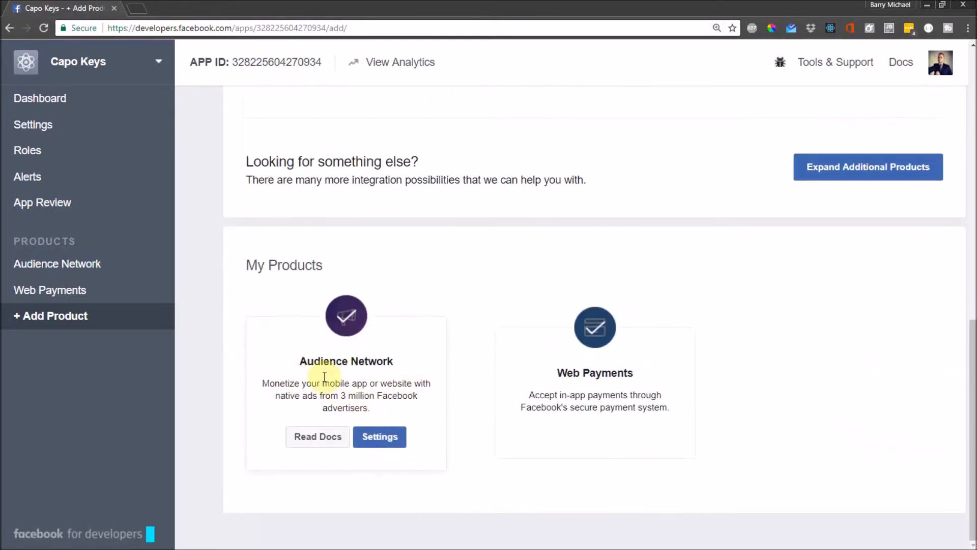
scroll(up, 3)
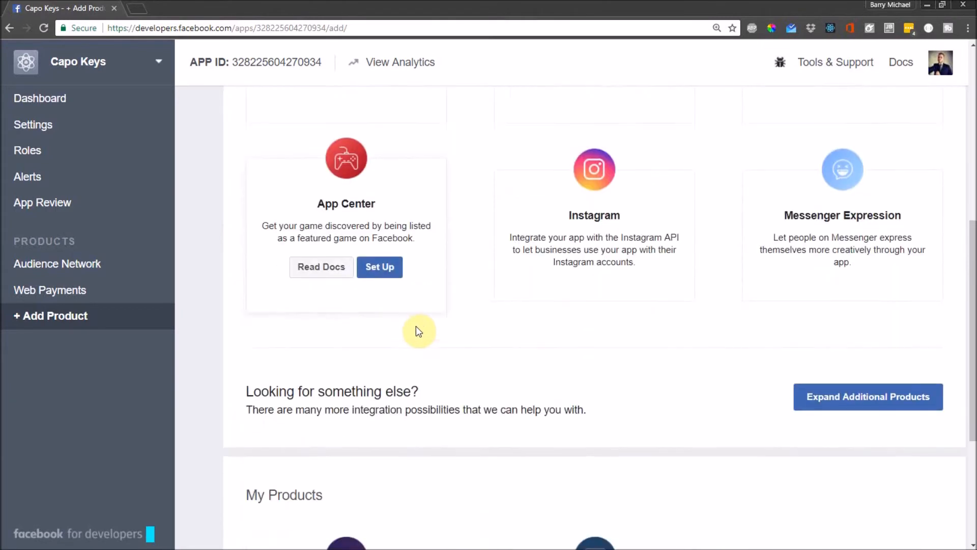
scroll(down, 3)
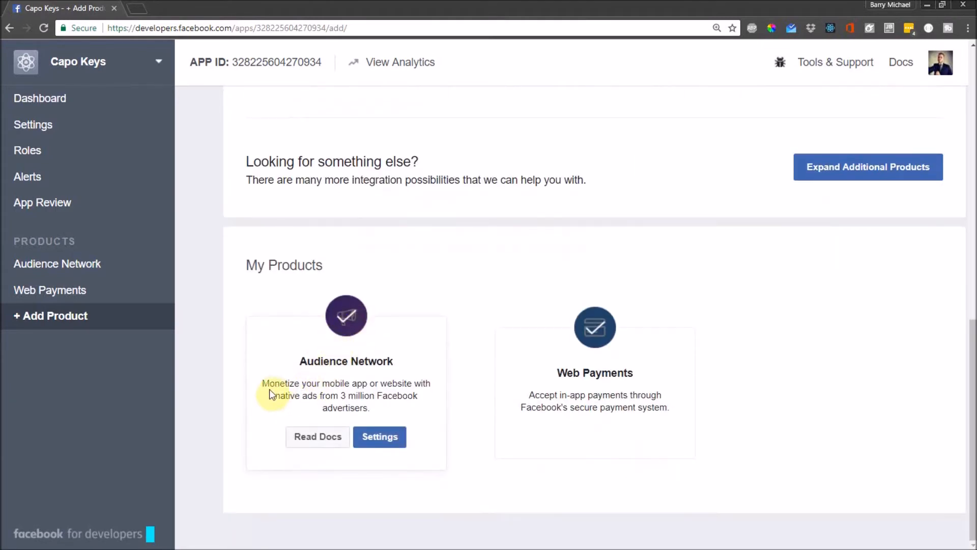
mouse_move(374, 392)
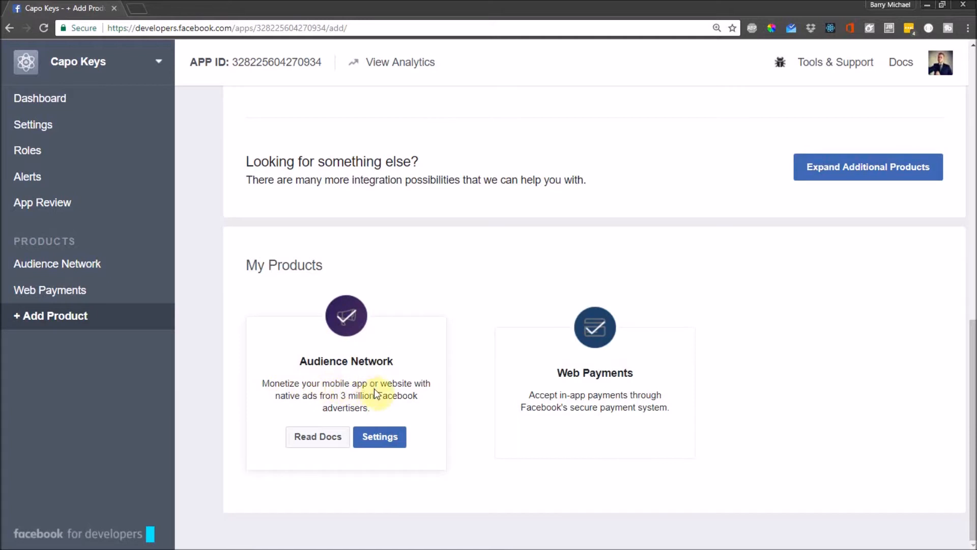
mouse_move(403, 403)
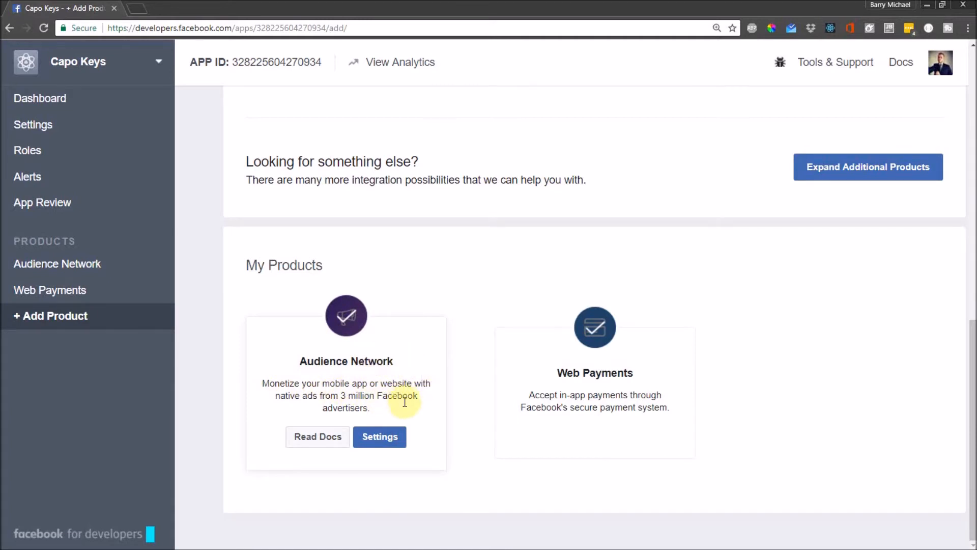
mouse_move(359, 344)
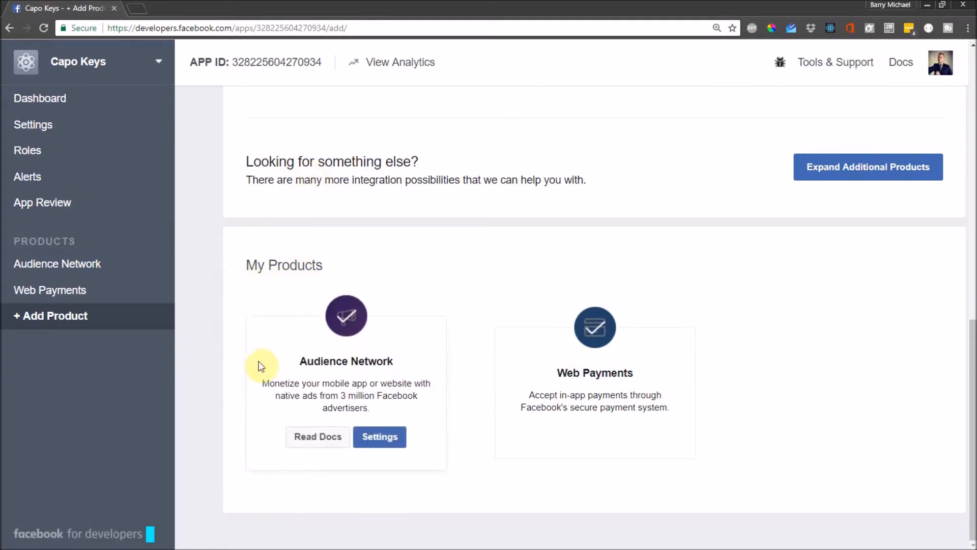
click(378, 436)
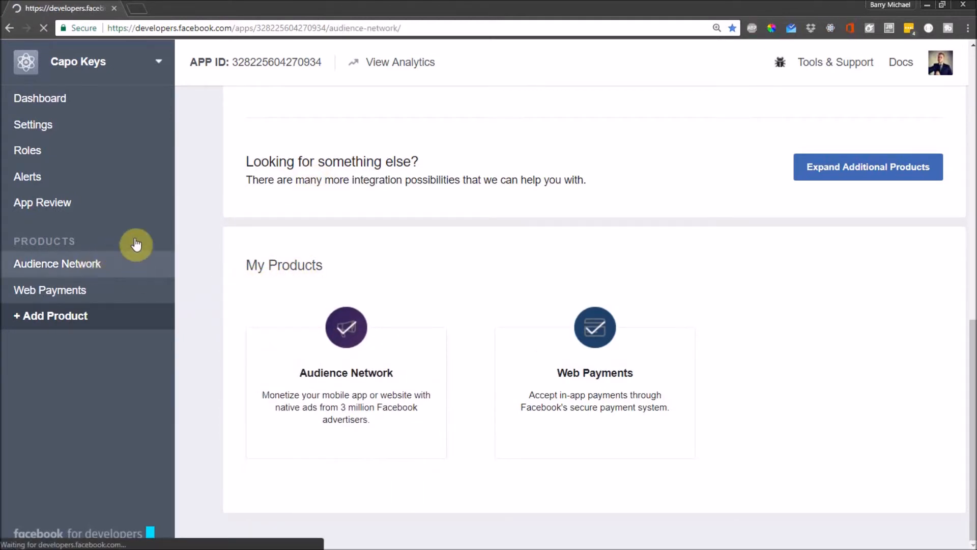
click(56, 263)
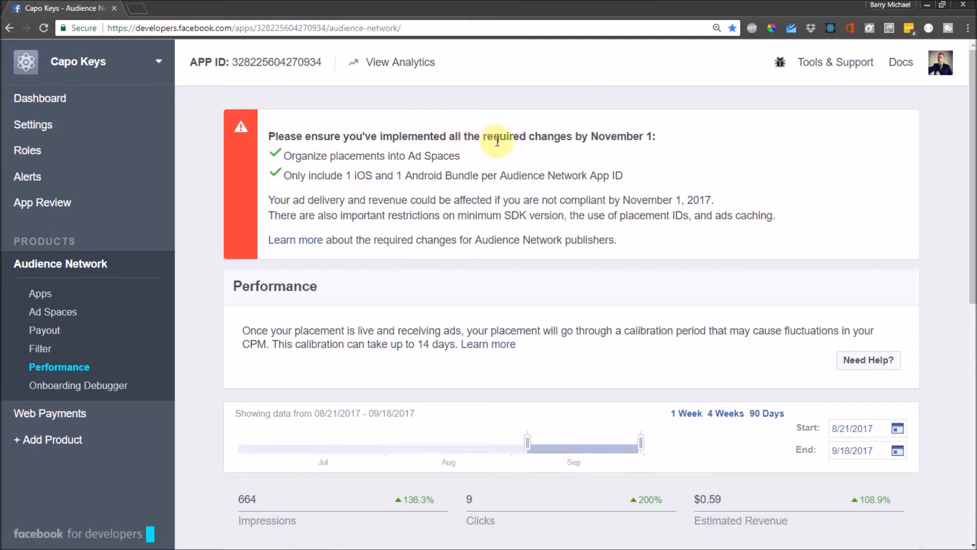
mouse_move(457, 253)
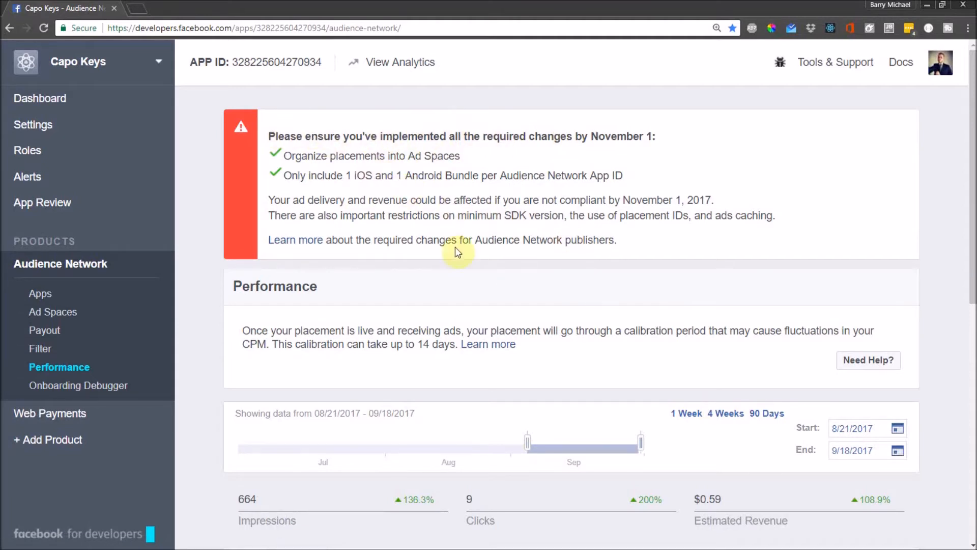
mouse_move(450, 139)
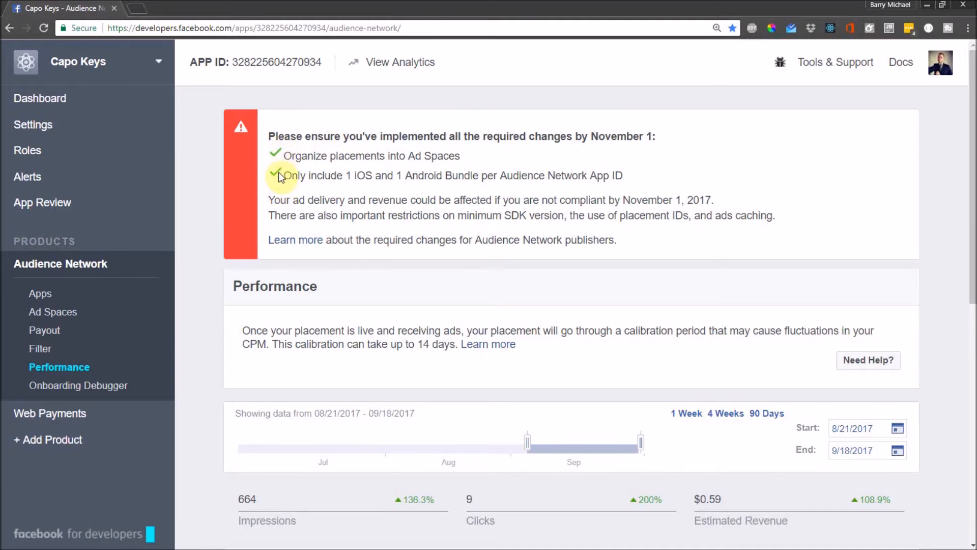
mouse_move(625, 185)
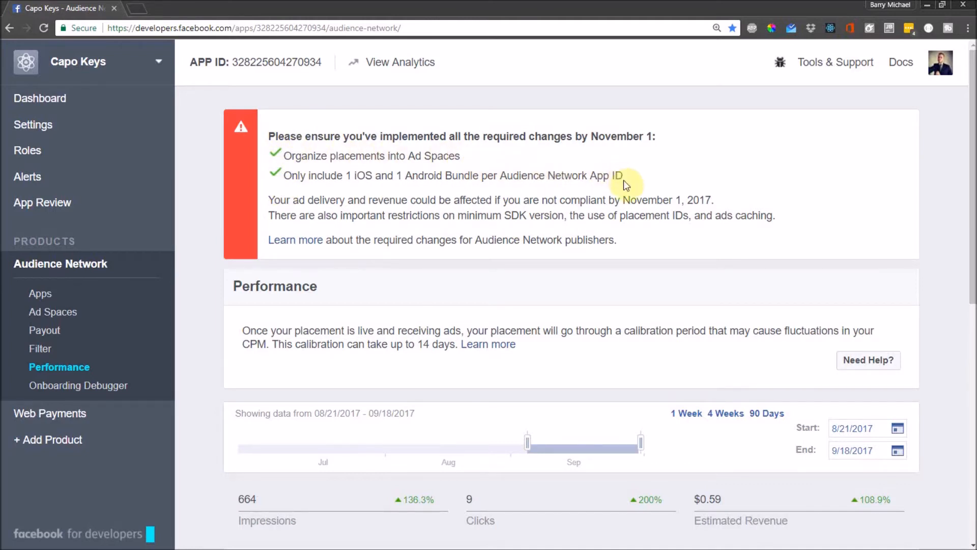
mouse_move(343, 183)
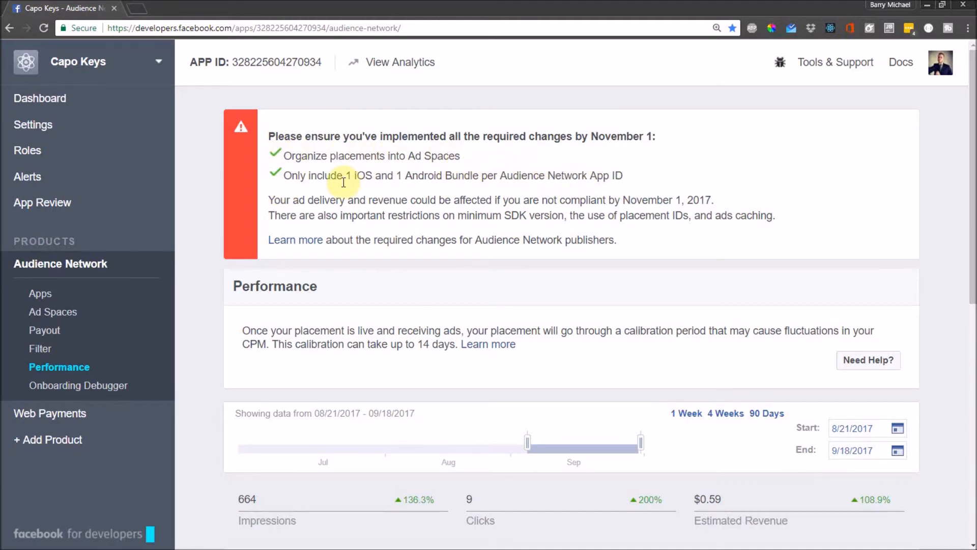
mouse_move(324, 164)
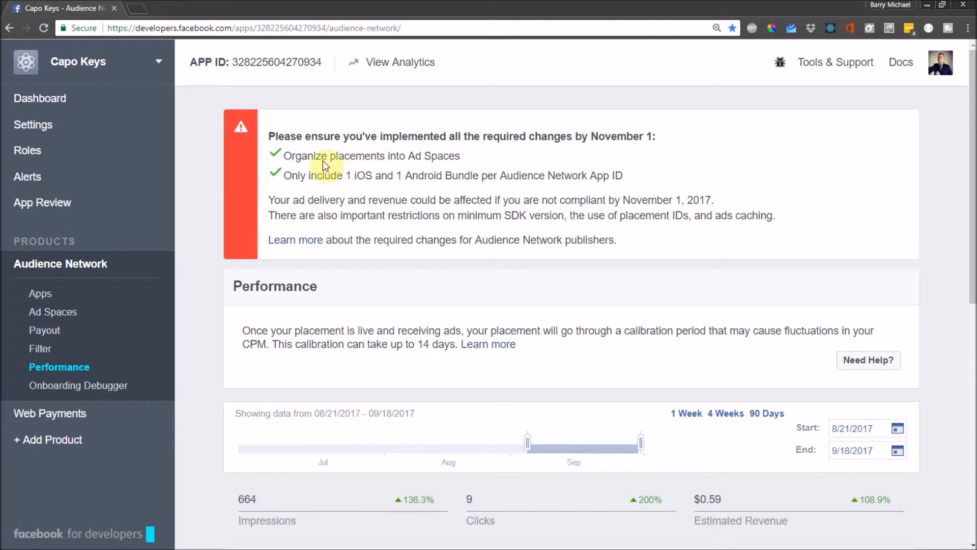
scroll(down, 3)
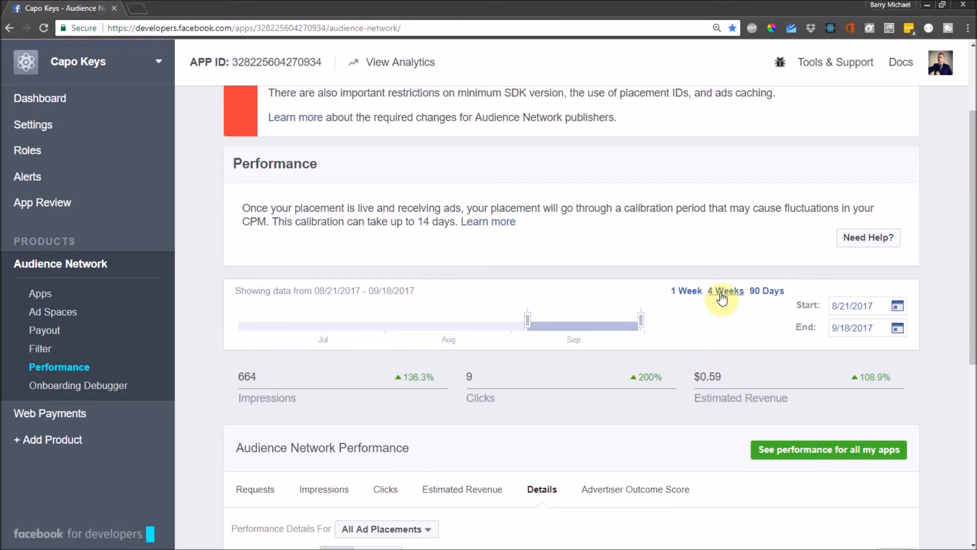
scroll(down, 3)
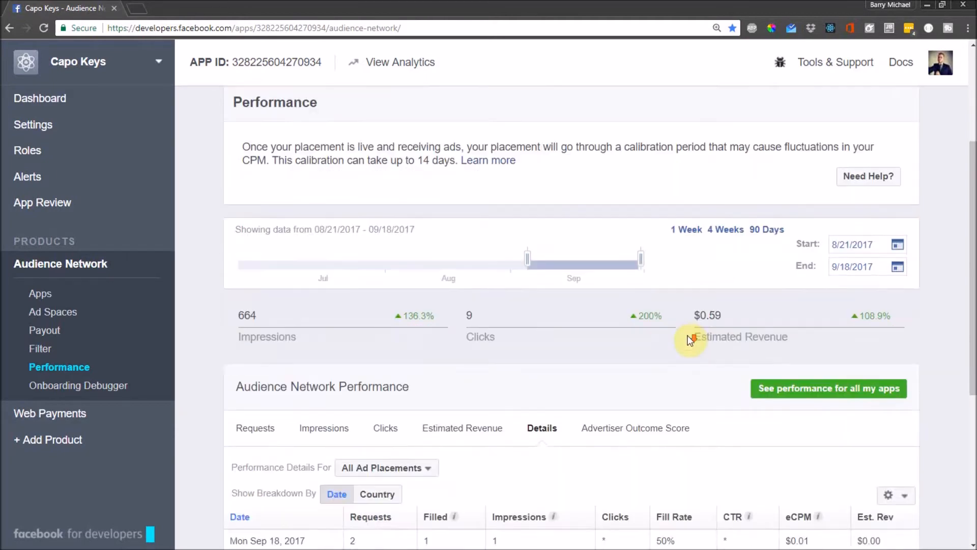
scroll(down, 3)
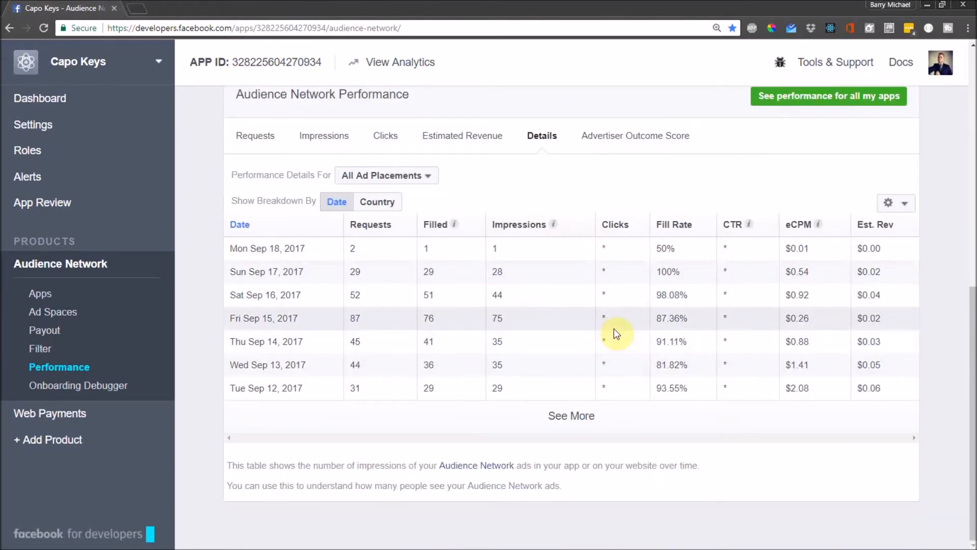
mouse_move(875, 286)
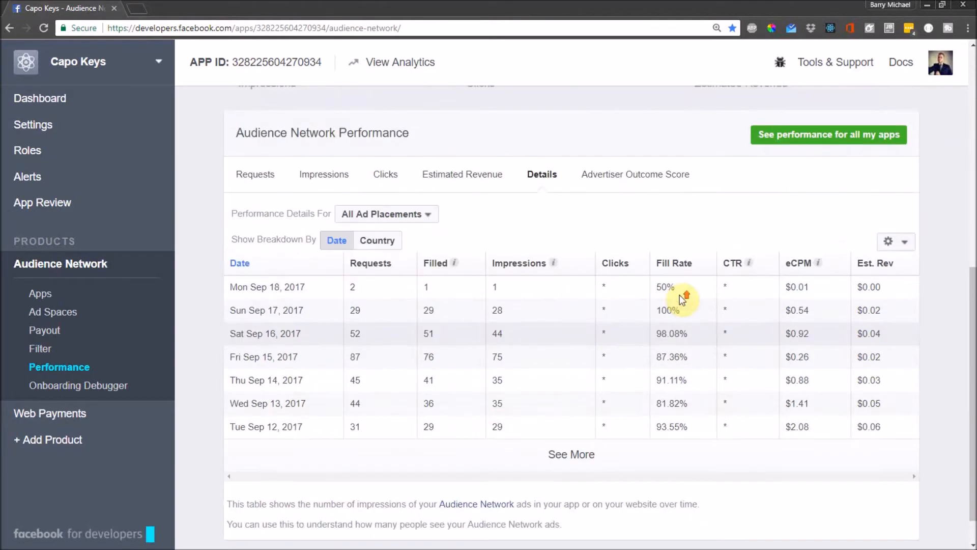
scroll(up, 3)
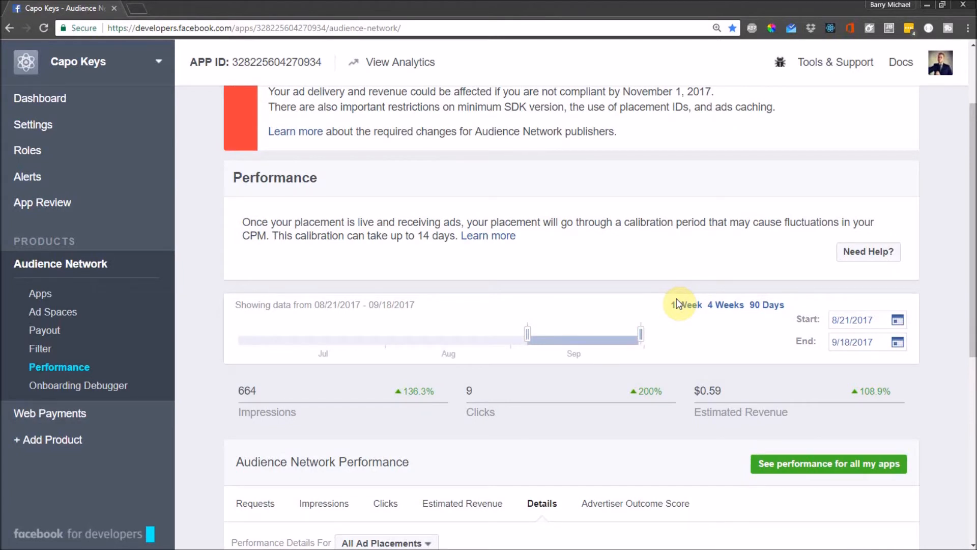
mouse_move(410, 235)
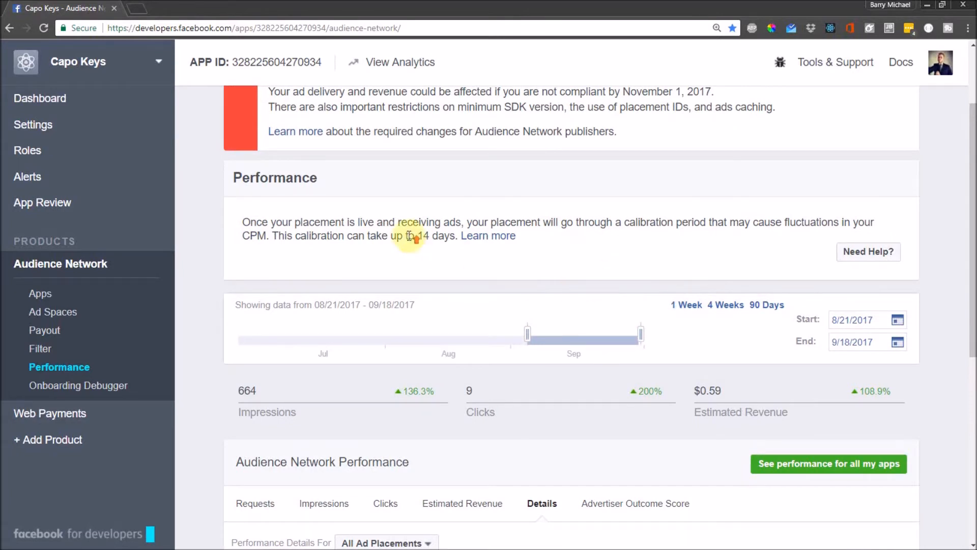
scroll(up, 3)
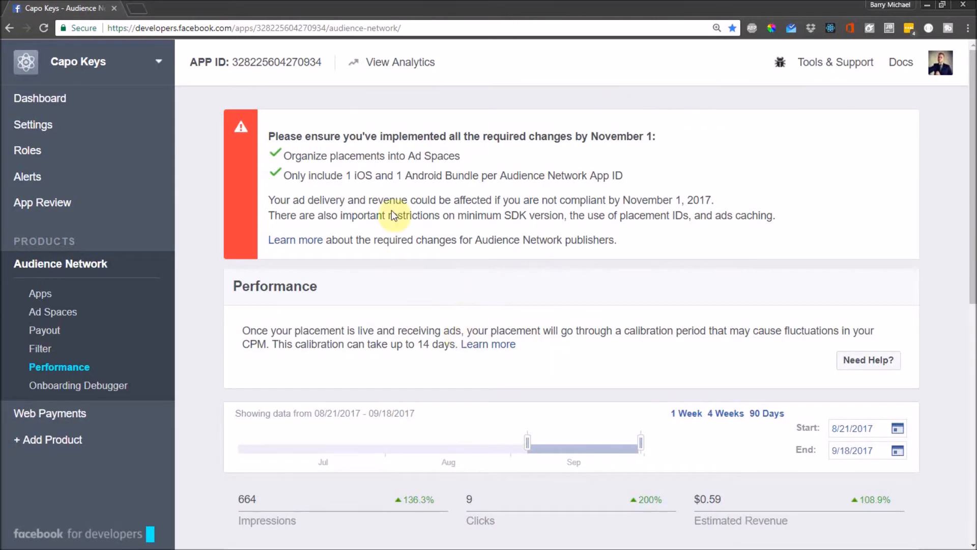
mouse_move(534, 306)
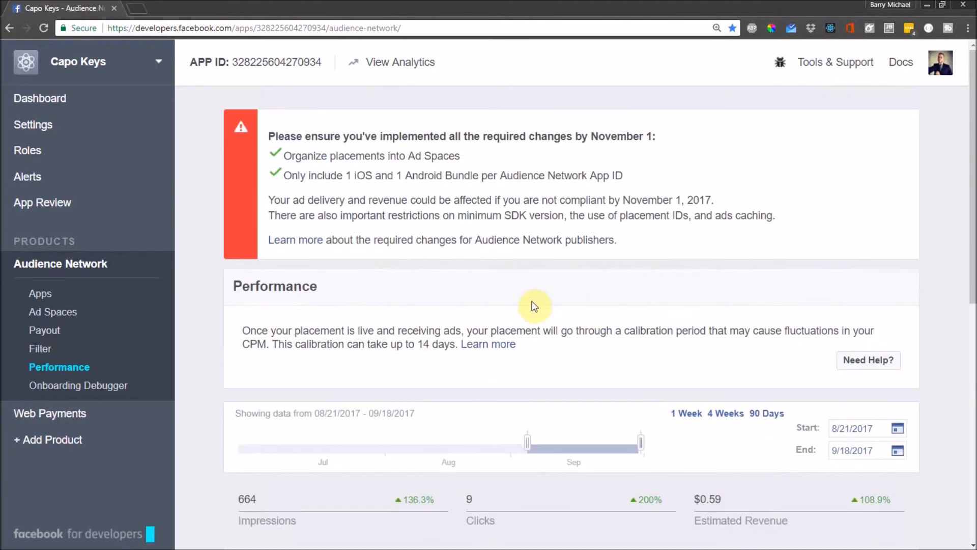
mouse_move(118, 279)
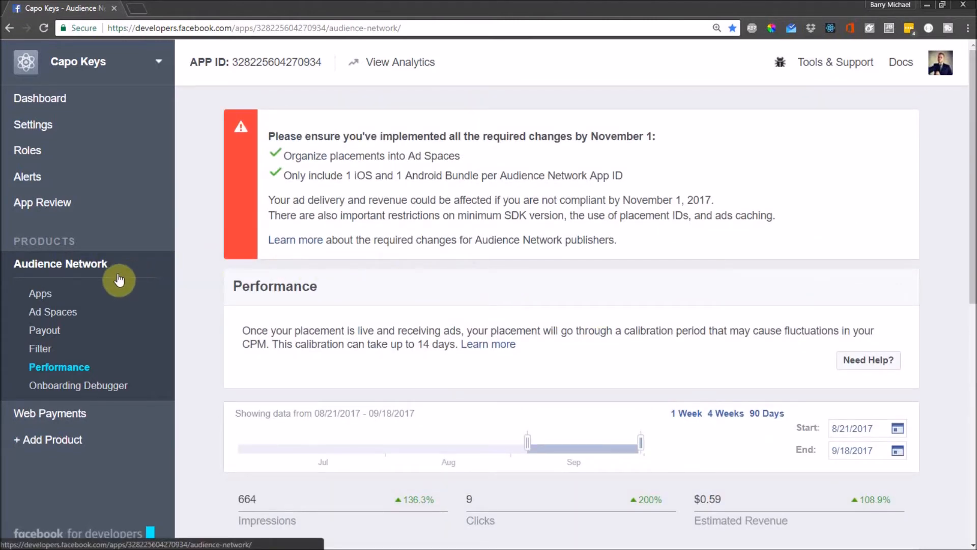
click(53, 311)
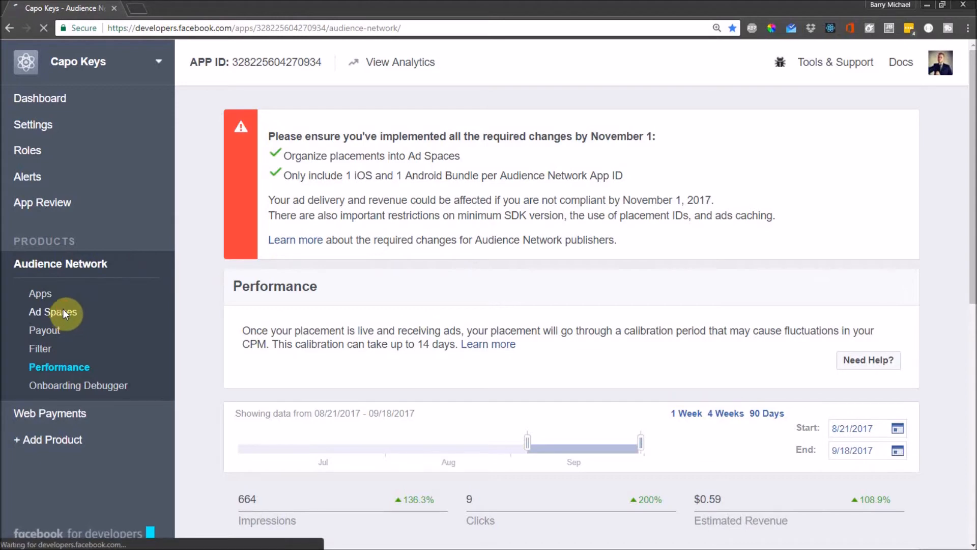
- Open Audience Network's Ad Spaces and expand the Capo Keys Interstitial Ad space
click(53, 311)
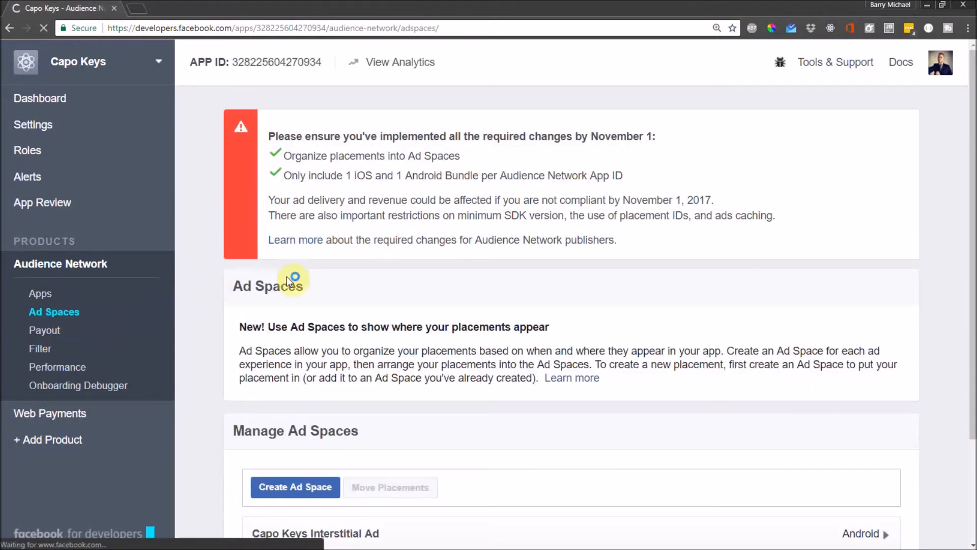
scroll(down, 3)
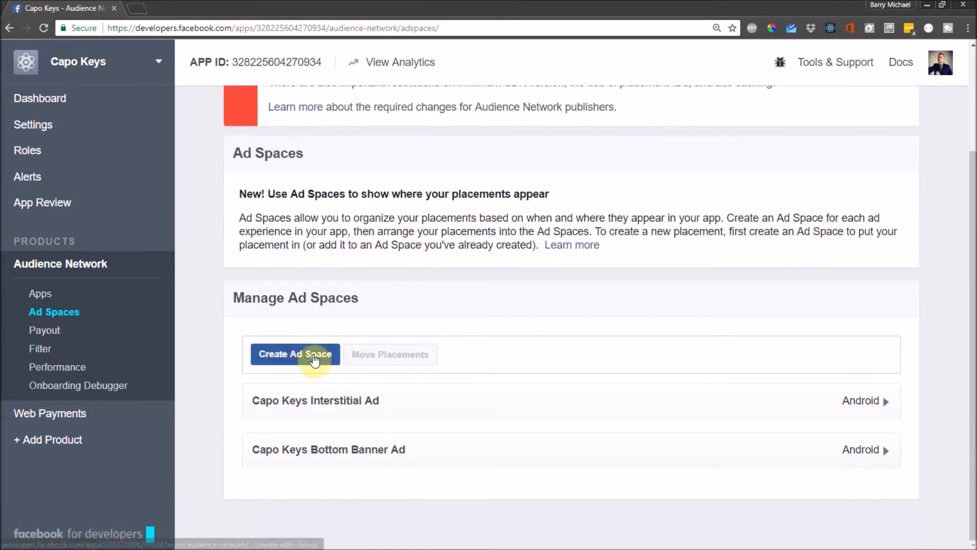
mouse_move(364, 405)
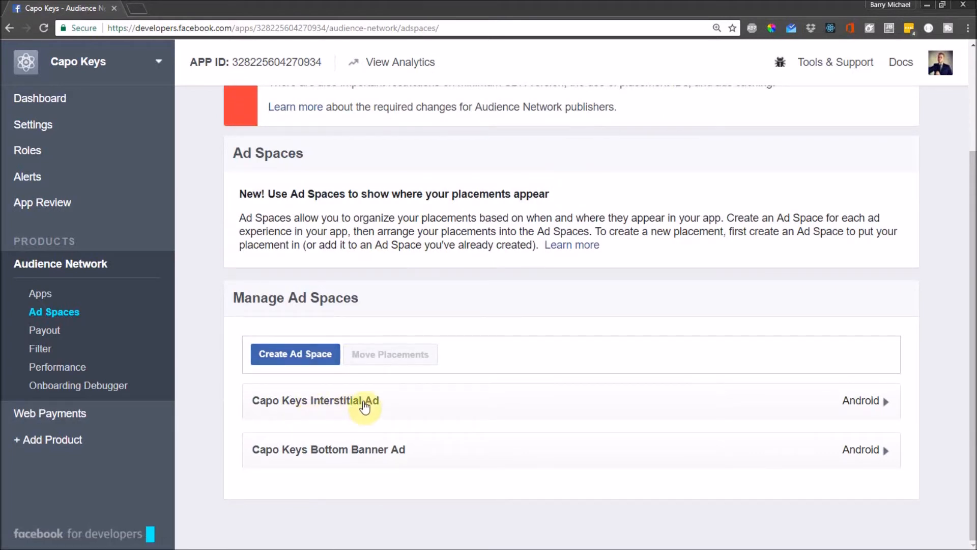
mouse_move(409, 450)
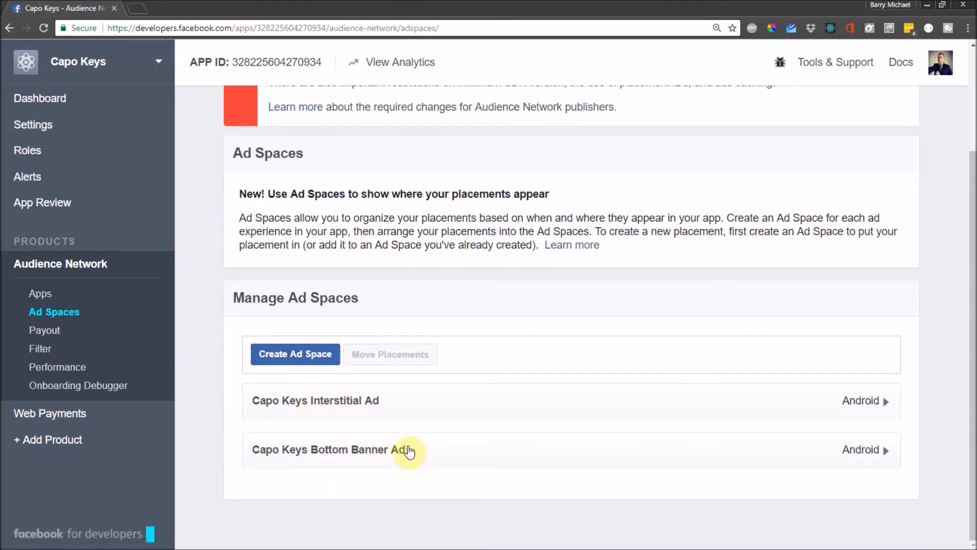
mouse_move(673, 403)
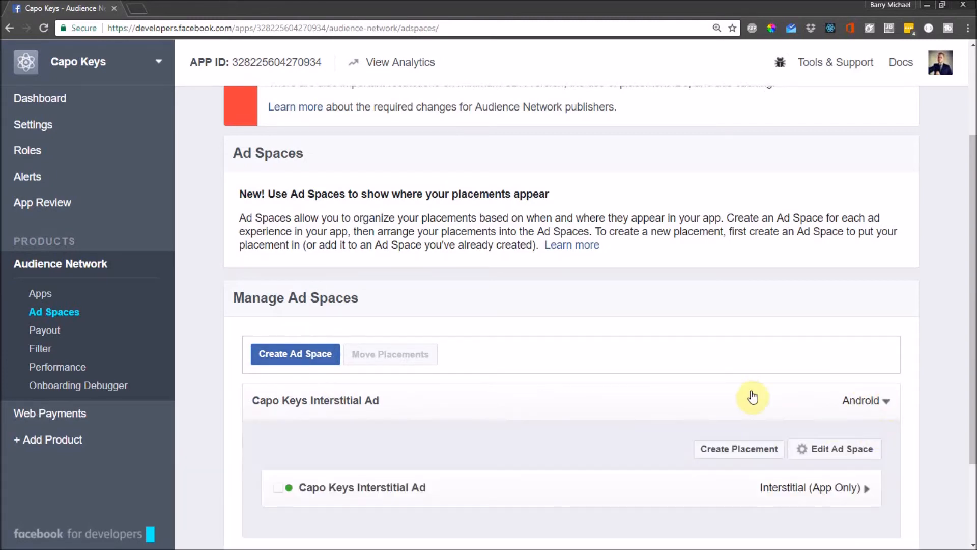
scroll(down, 3)
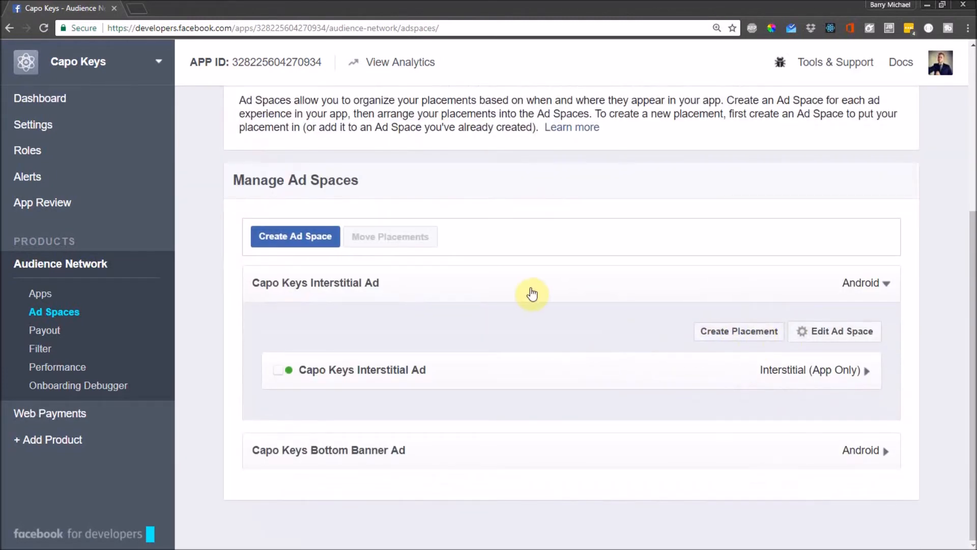
mouse_move(387, 393)
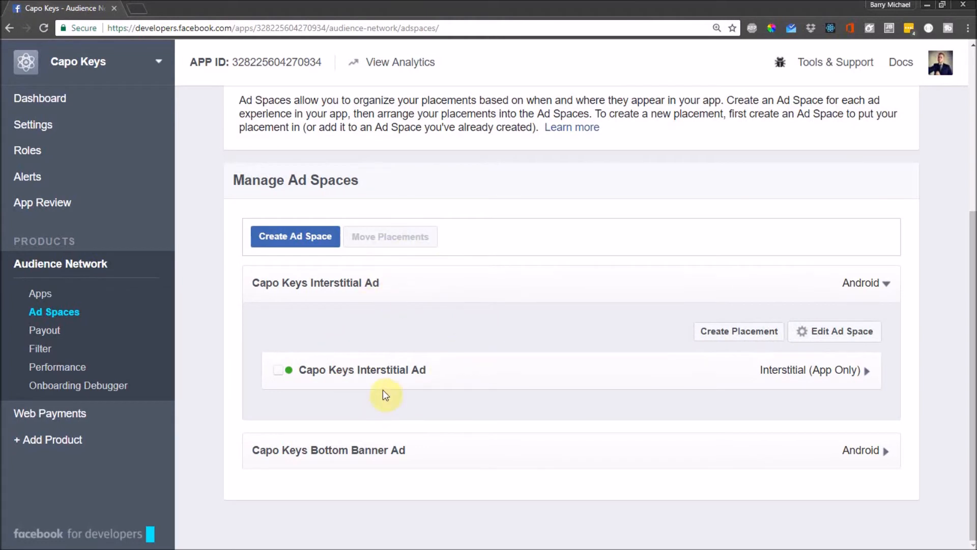
mouse_move(482, 379)
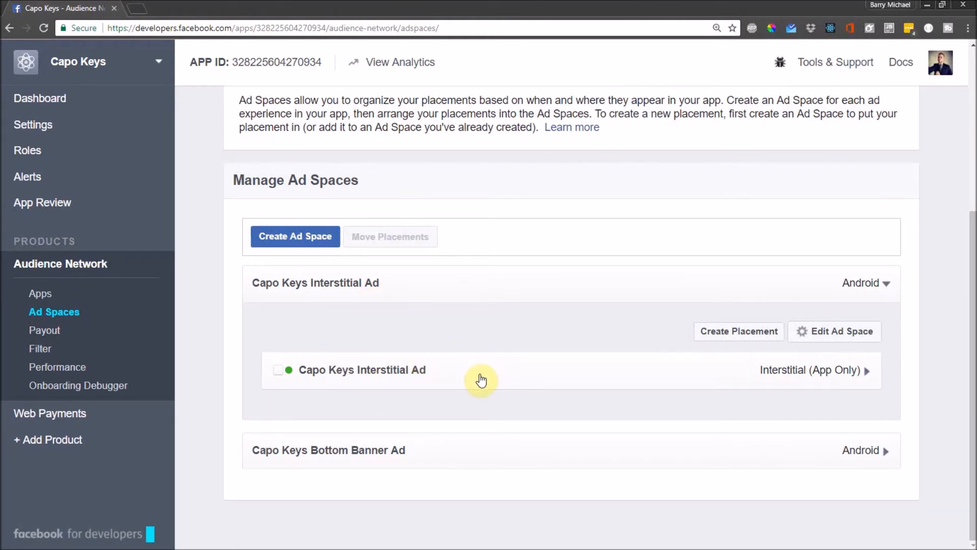
mouse_move(393, 296)
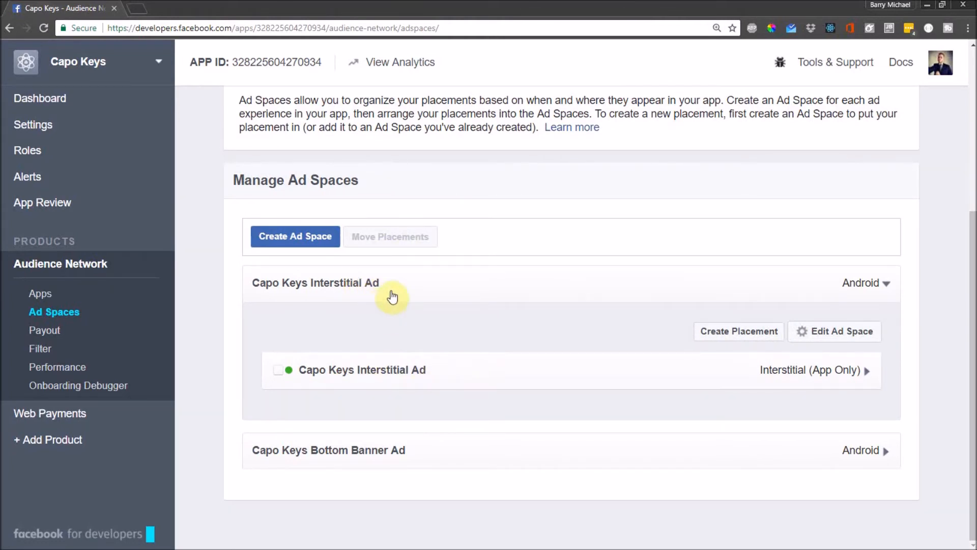
- Expand the interstitial placement details, then the Capo Keys Bottom Banner Ad placement details
click(362, 370)
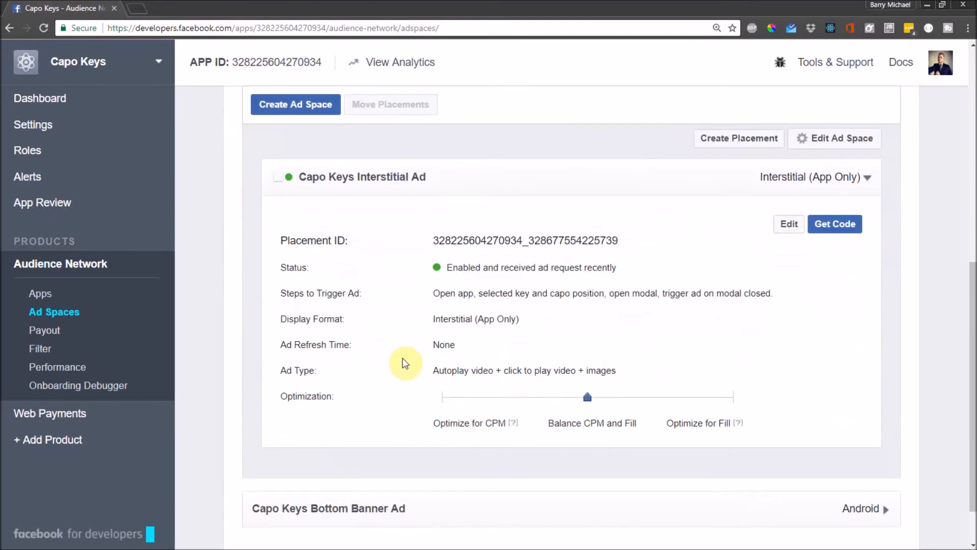
scroll(down, 3)
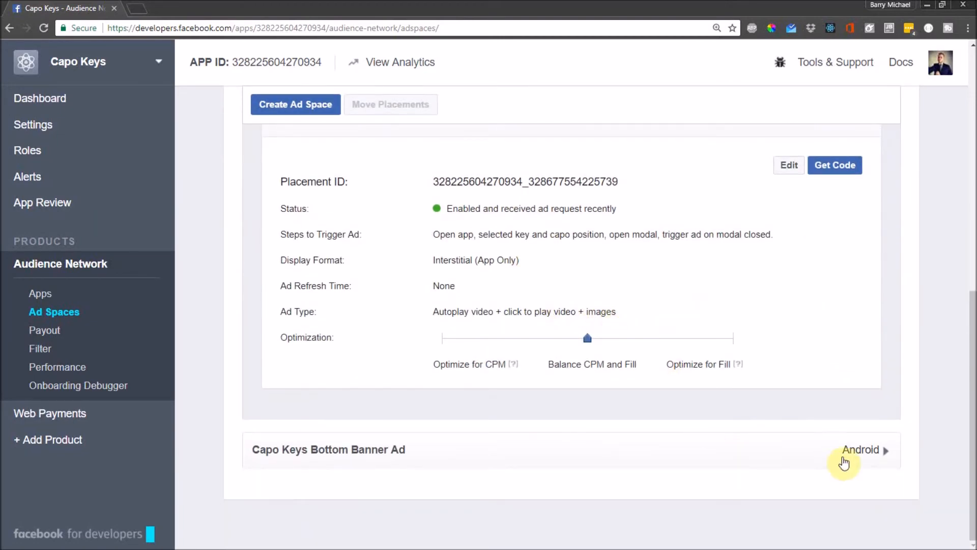
click(862, 449)
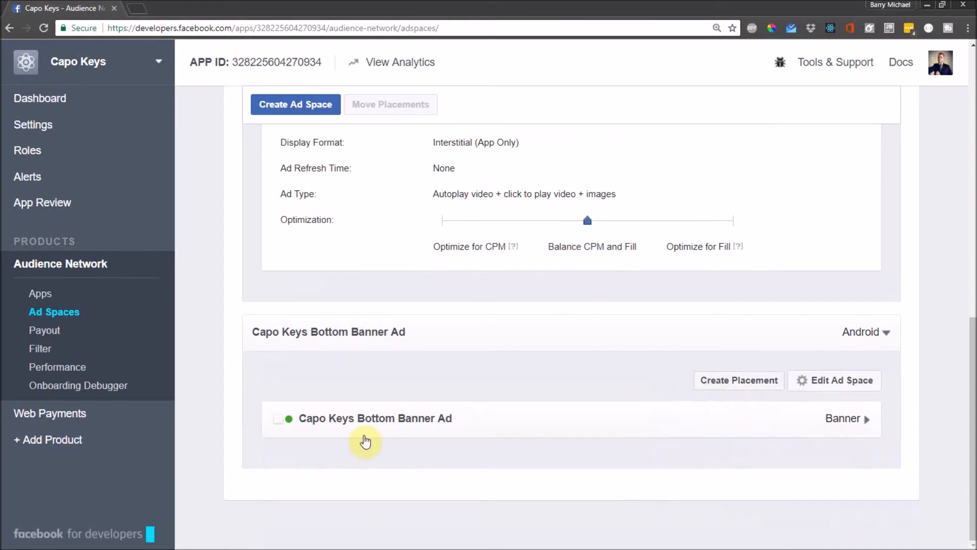
mouse_move(846, 425)
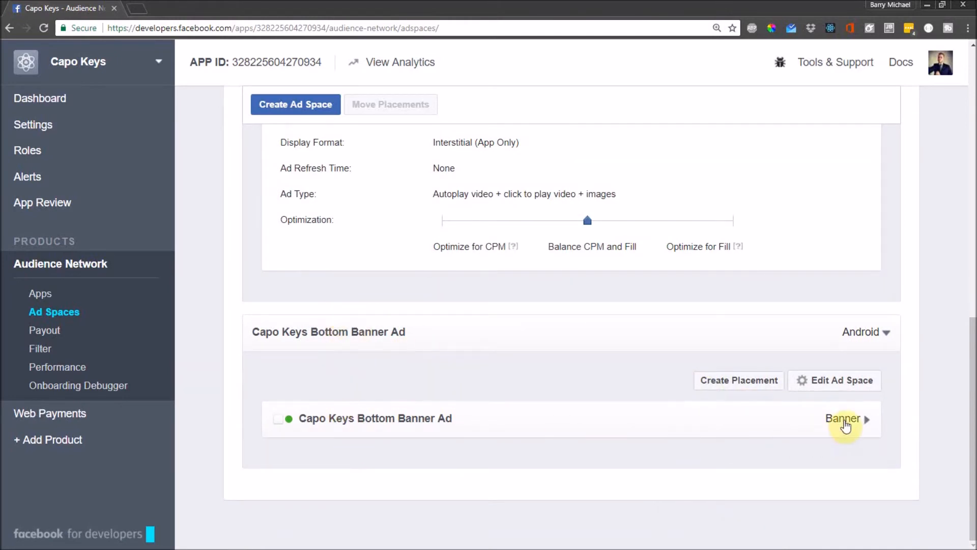
click(846, 418)
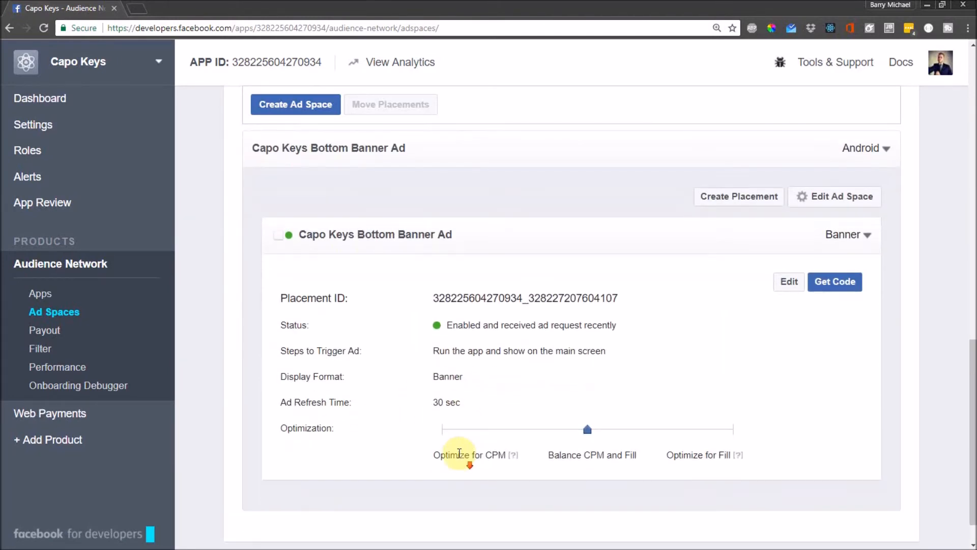
scroll(up, 3)
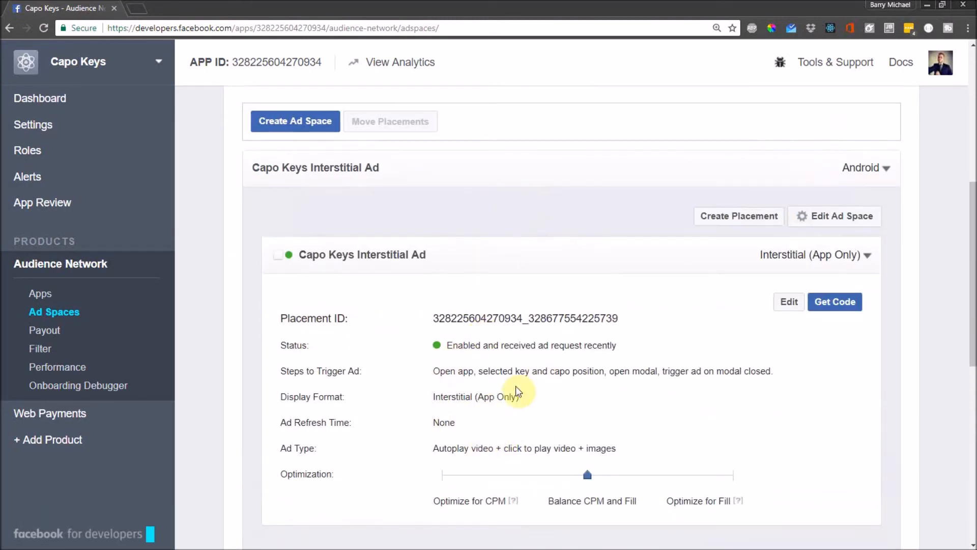
mouse_move(742, 239)
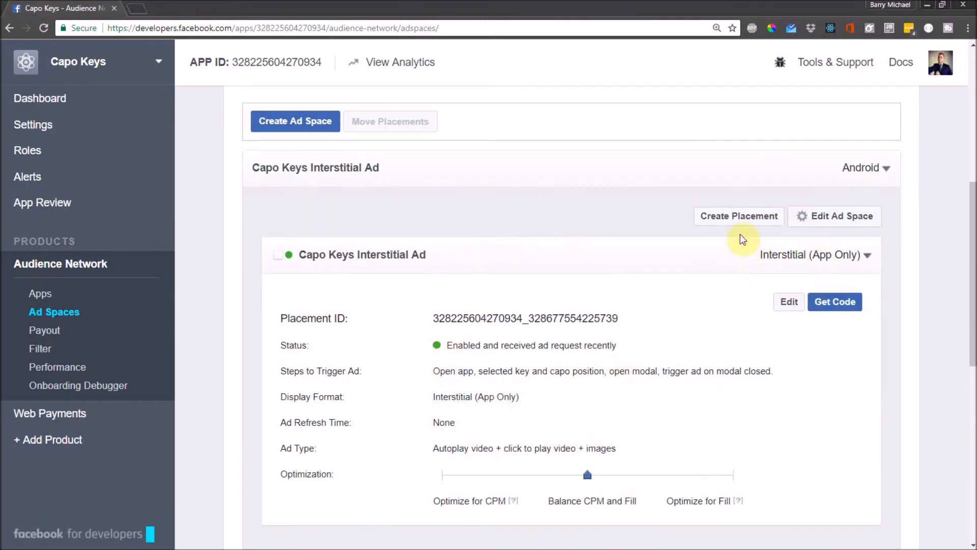
scroll(down, 3)
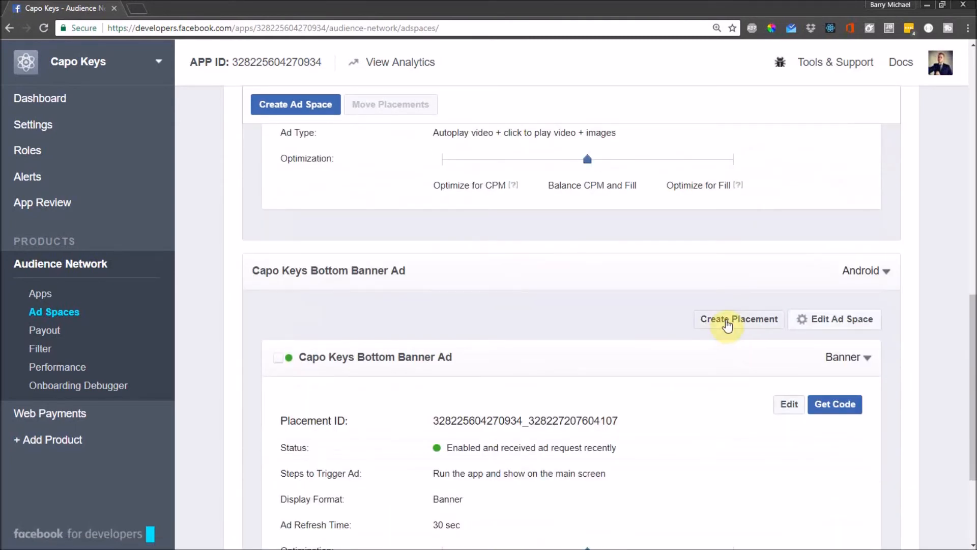
scroll(up, 3)
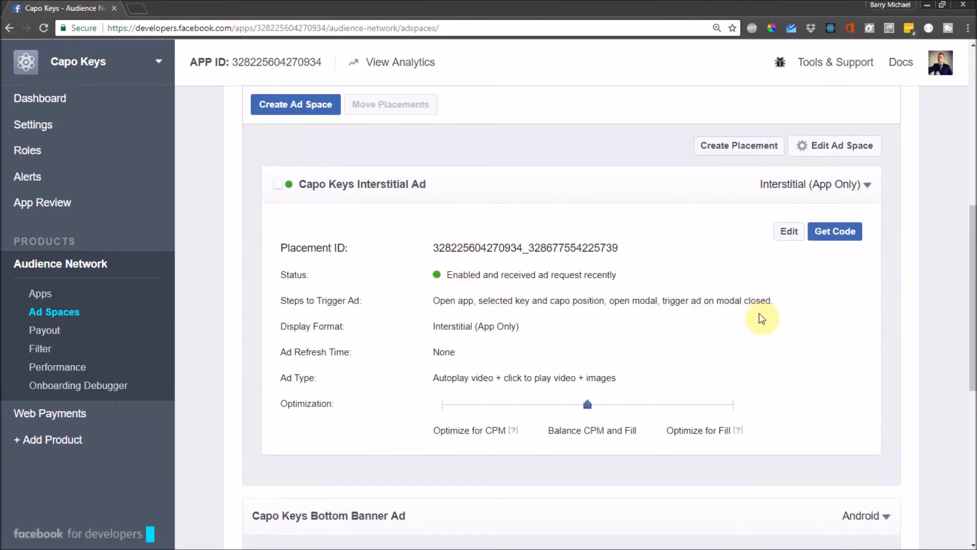
mouse_move(528, 292)
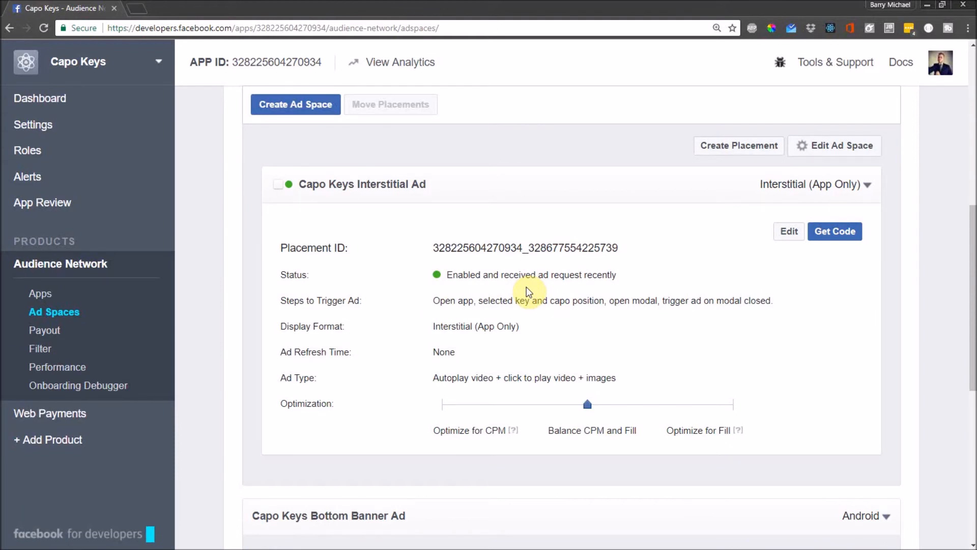
mouse_move(136, 320)
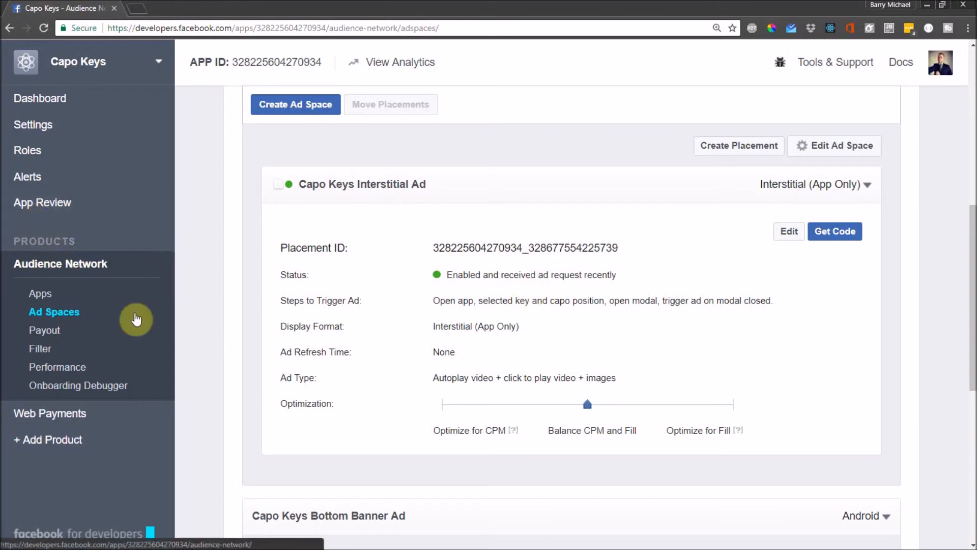
mouse_move(511, 209)
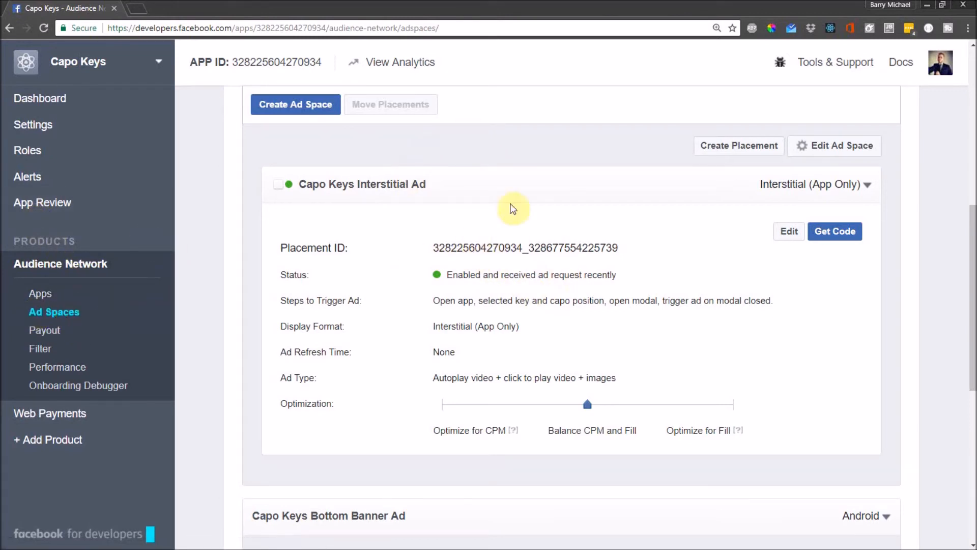
mouse_move(419, 253)
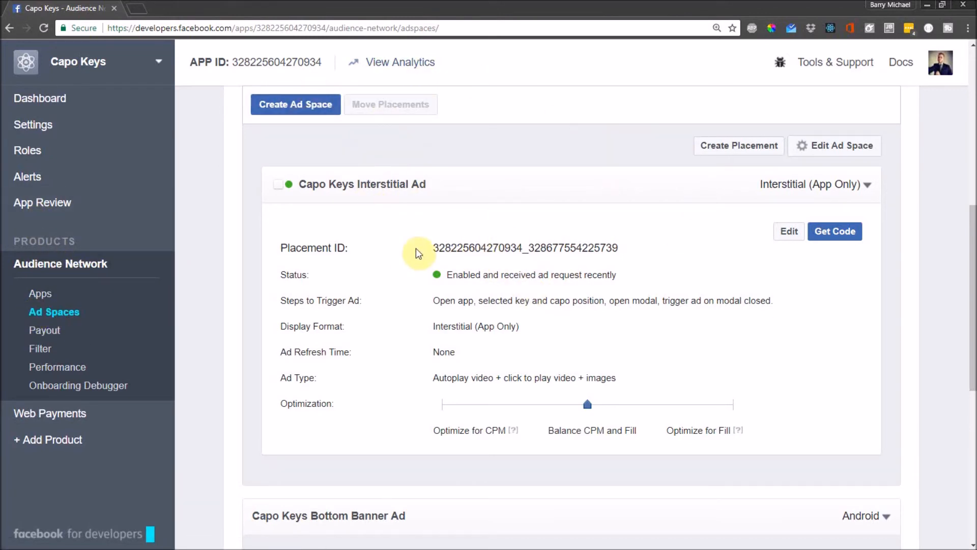
mouse_move(506, 300)
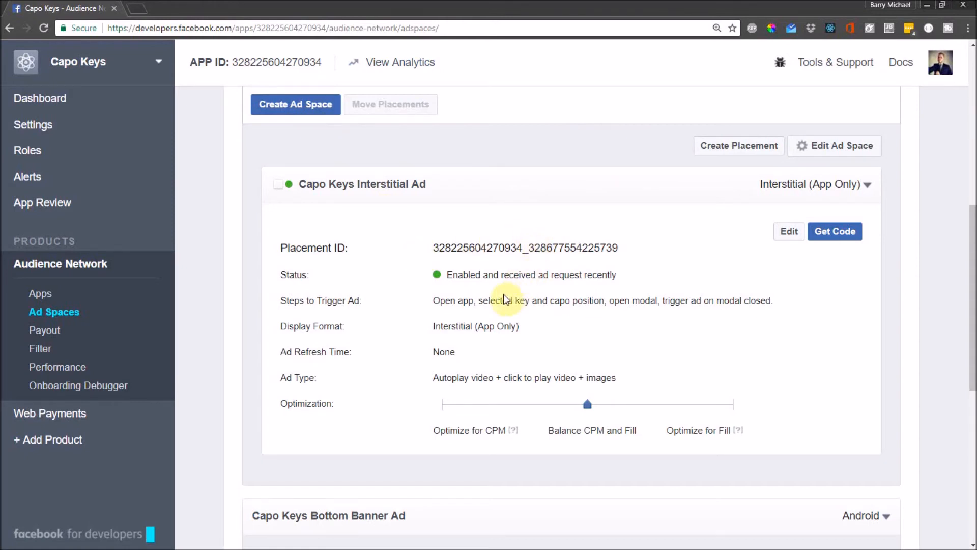
mouse_move(372, 300)
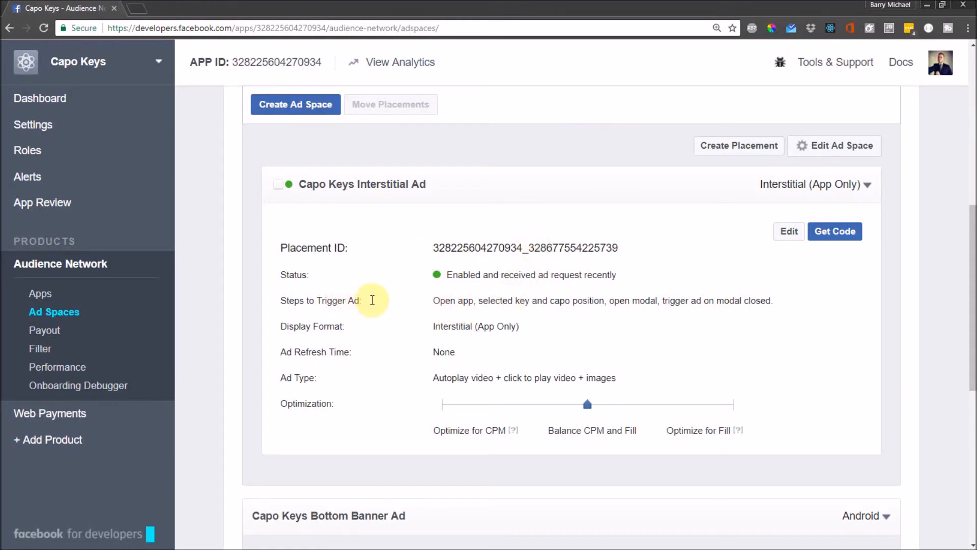
mouse_move(442, 300)
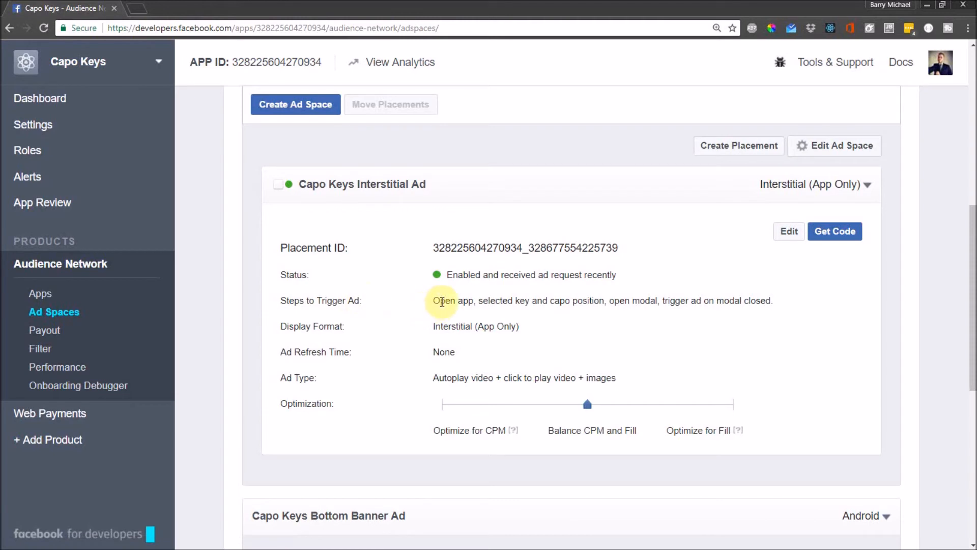
mouse_move(600, 301)
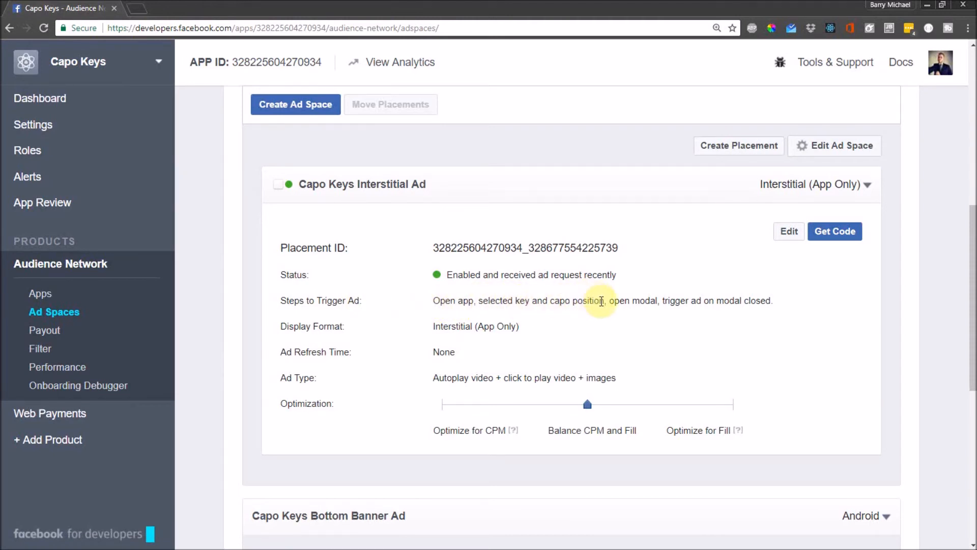
mouse_move(774, 300)
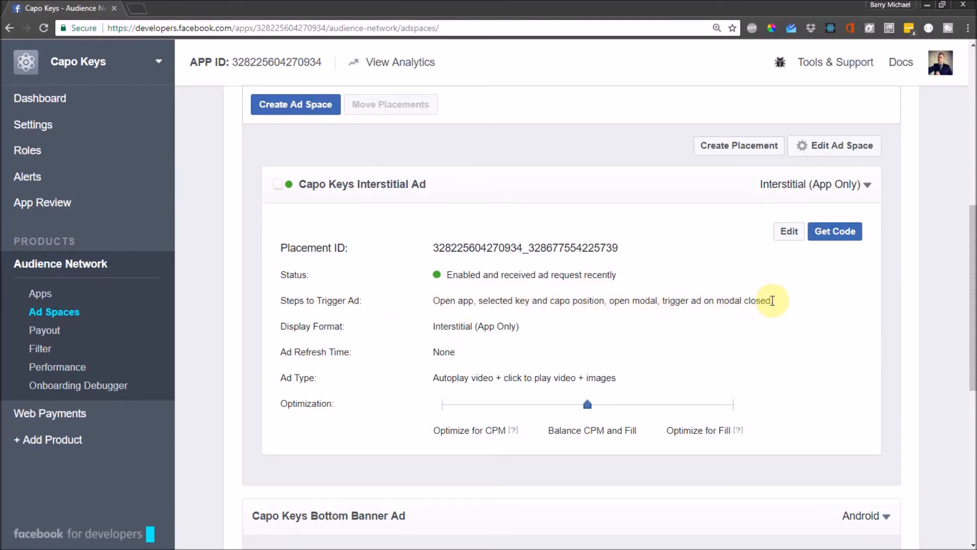
scroll(down, 3)
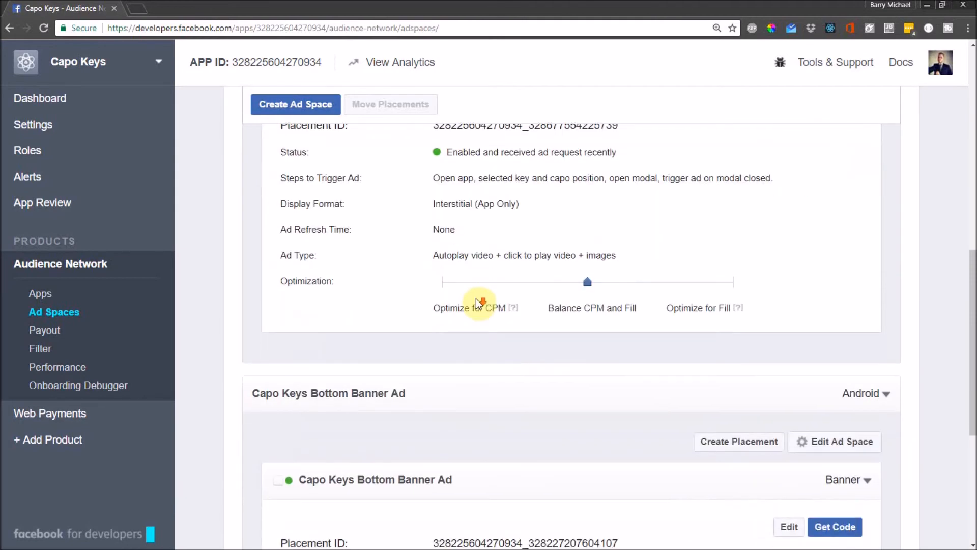
scroll(down, 3)
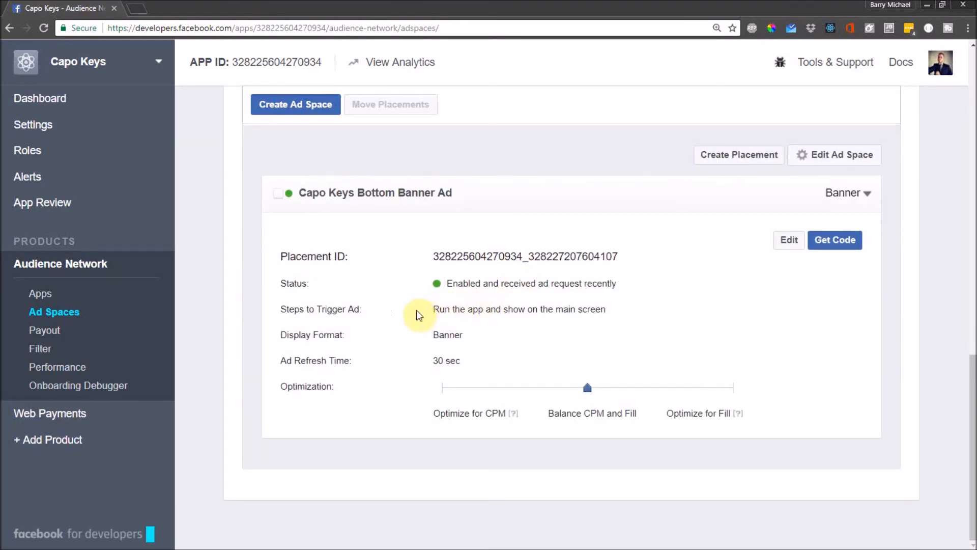
mouse_move(461, 280)
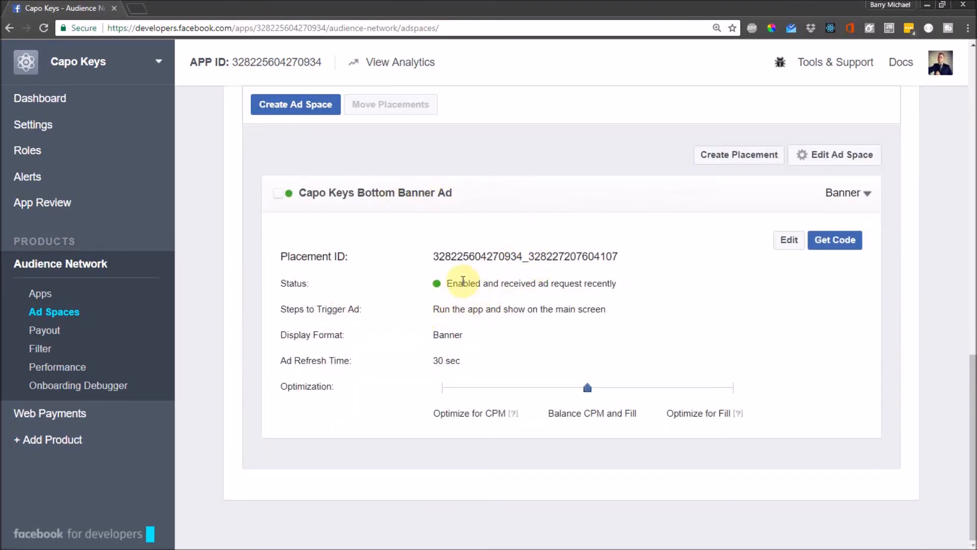
scroll(up, 3)
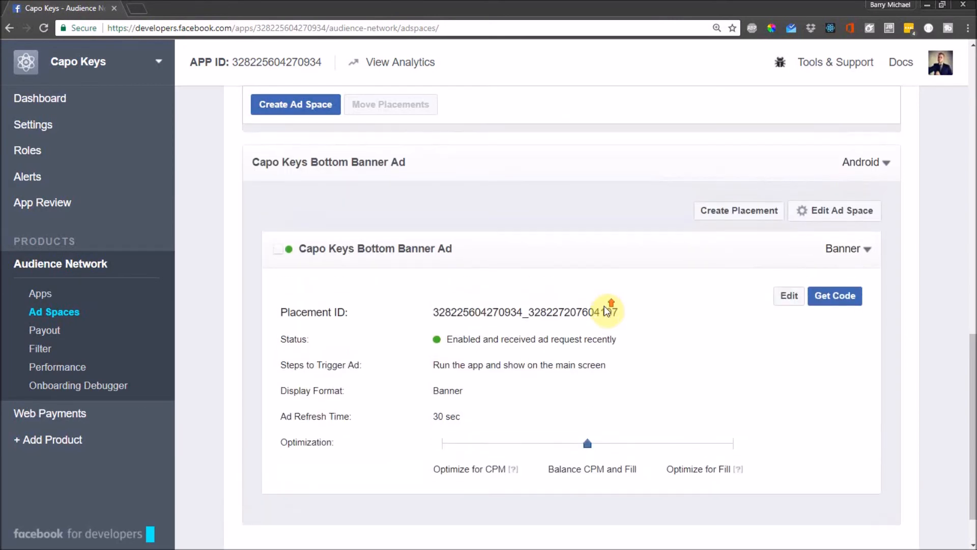
scroll(up, 3)
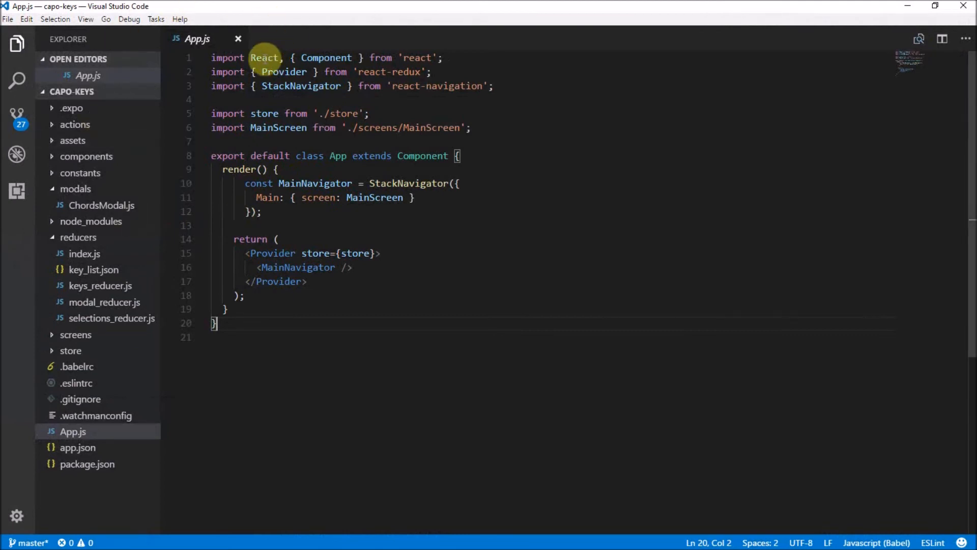
mouse_move(265, 57)
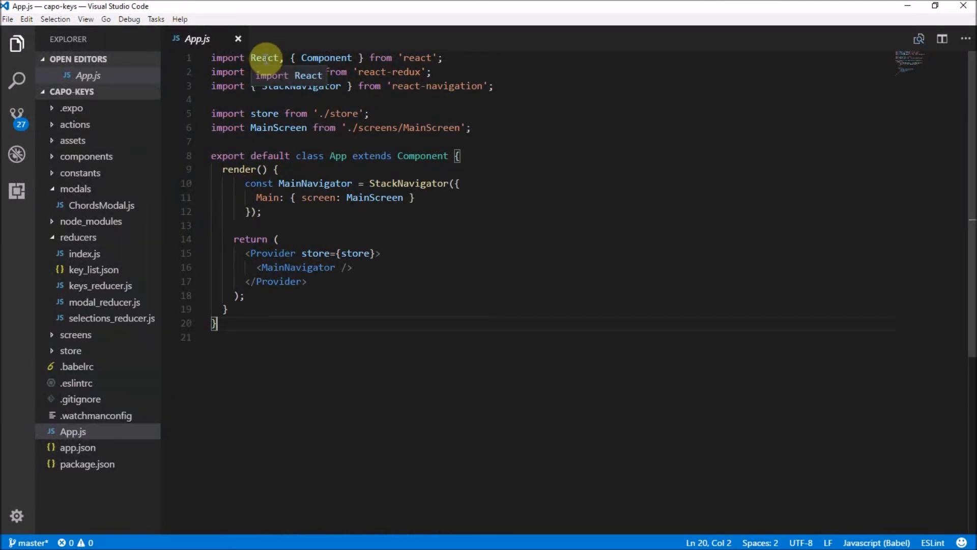
text(// Inti)
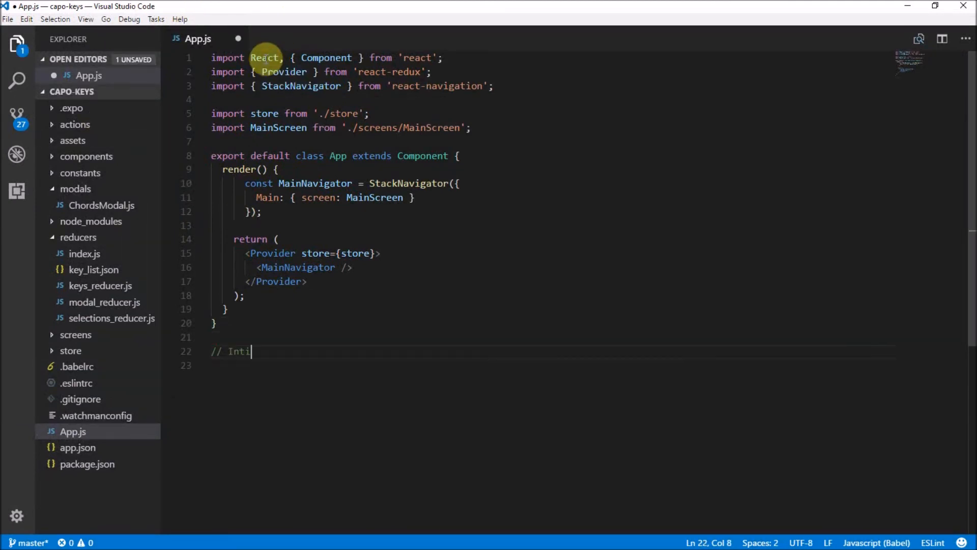
text(erstiatial)
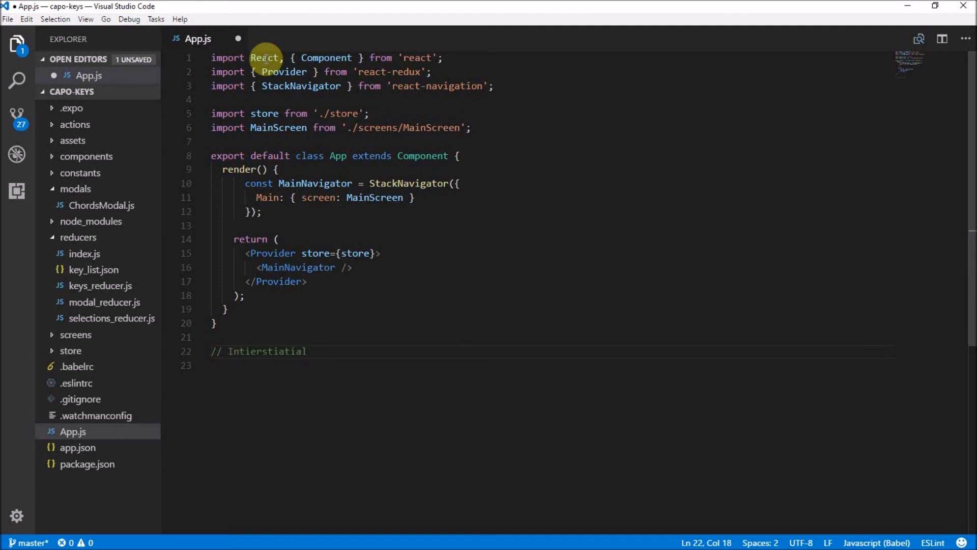
click(267, 351)
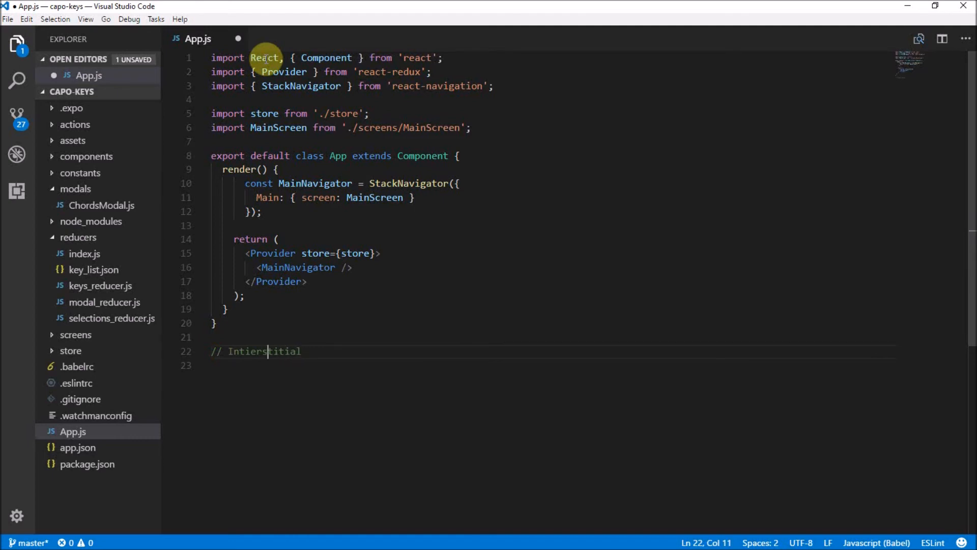
text(Interstitial)
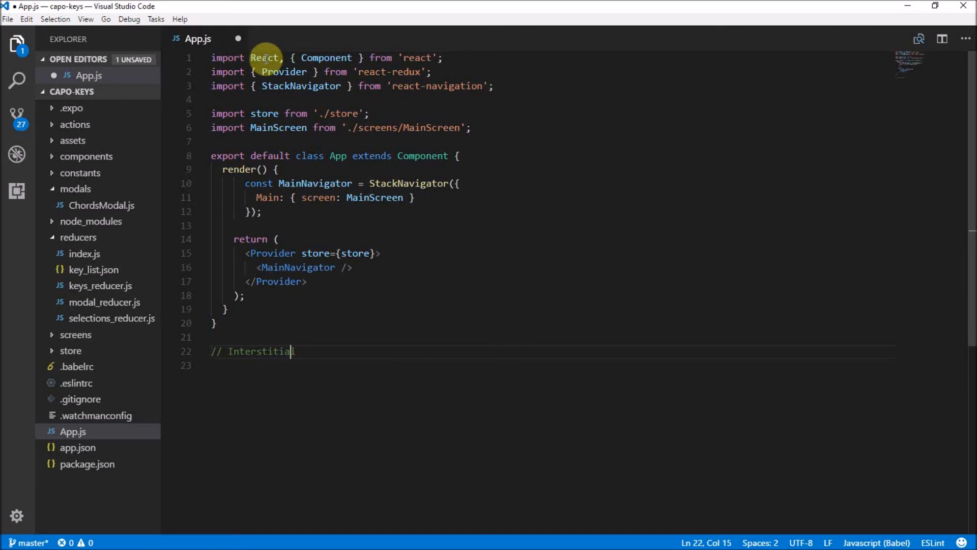
text(" ")
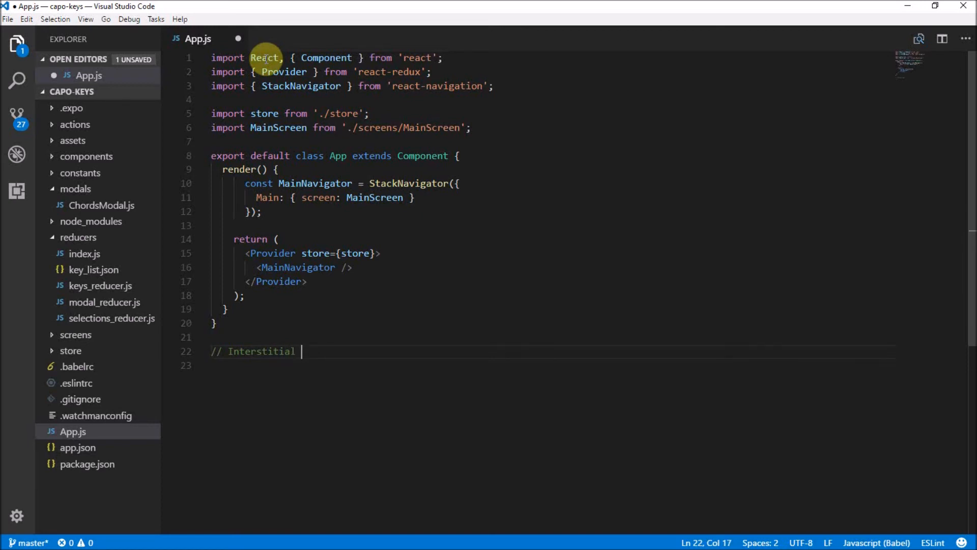
text(ID: 328225604270934_328677554225739)
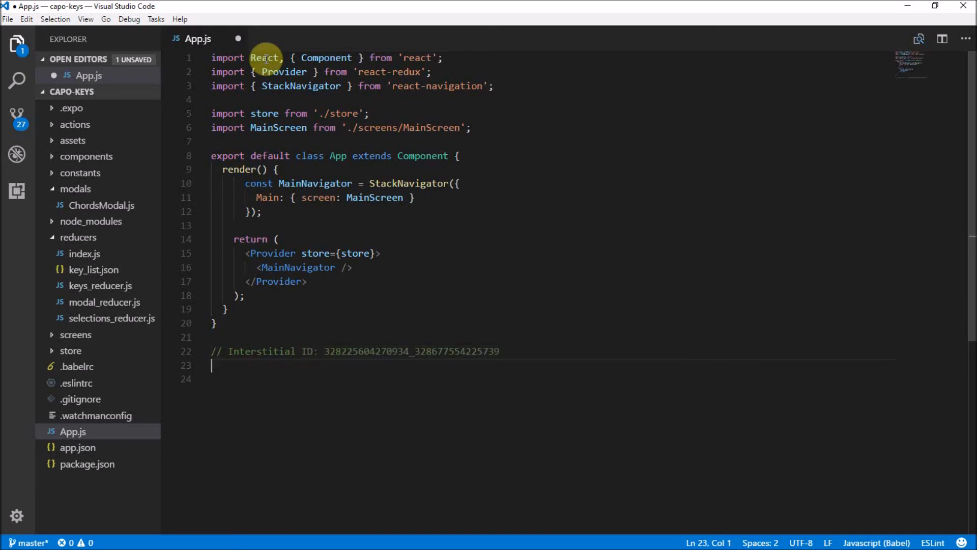
text(// Banne)
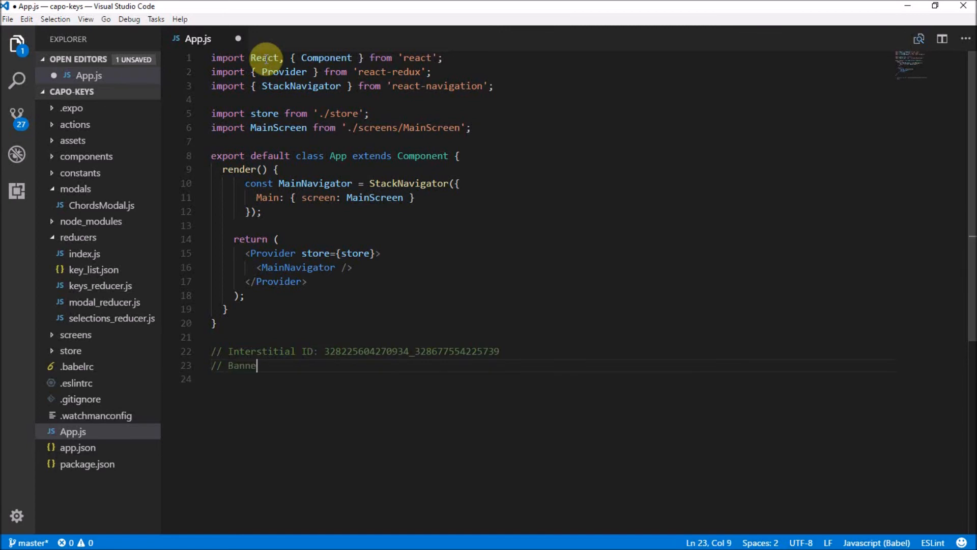
text(r ID:)
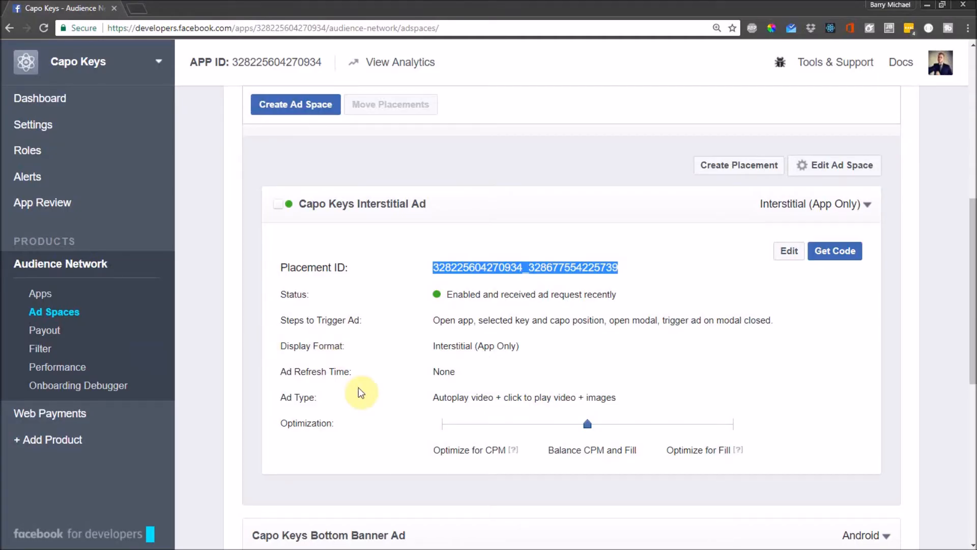
- Select and copy the Capo Keys Bottom Banner Ad placement ID, then scroll back up
scroll(down, 3)
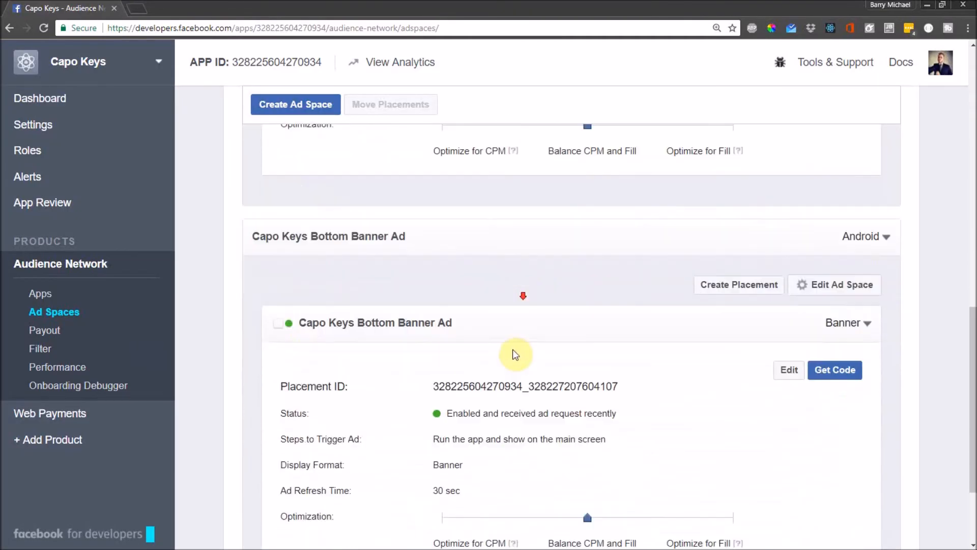
triple_click(525, 378)
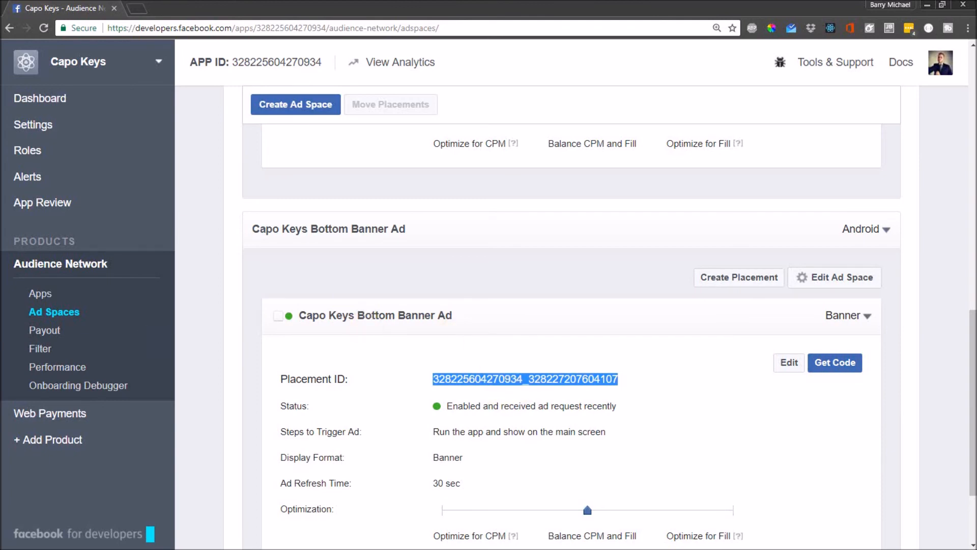
scroll(up, 3)
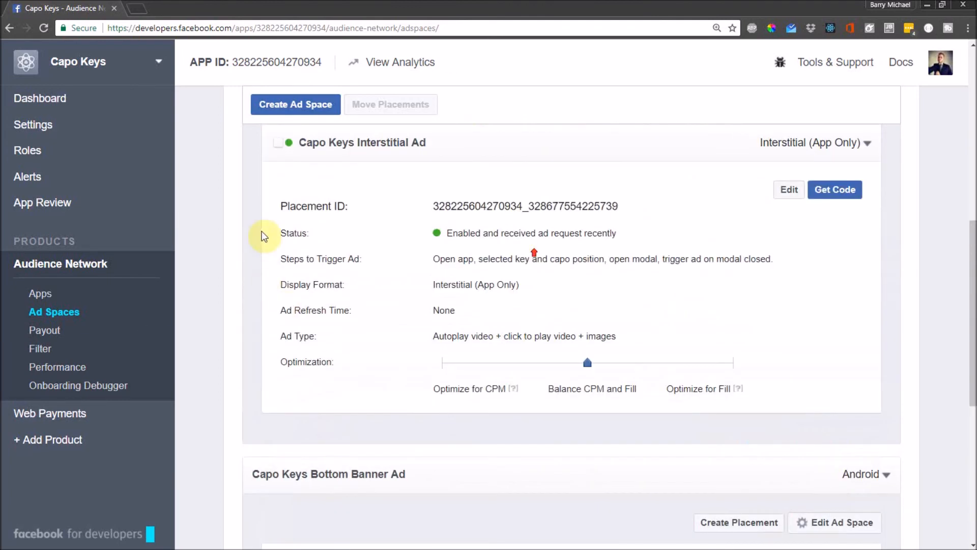
scroll(up, 3)
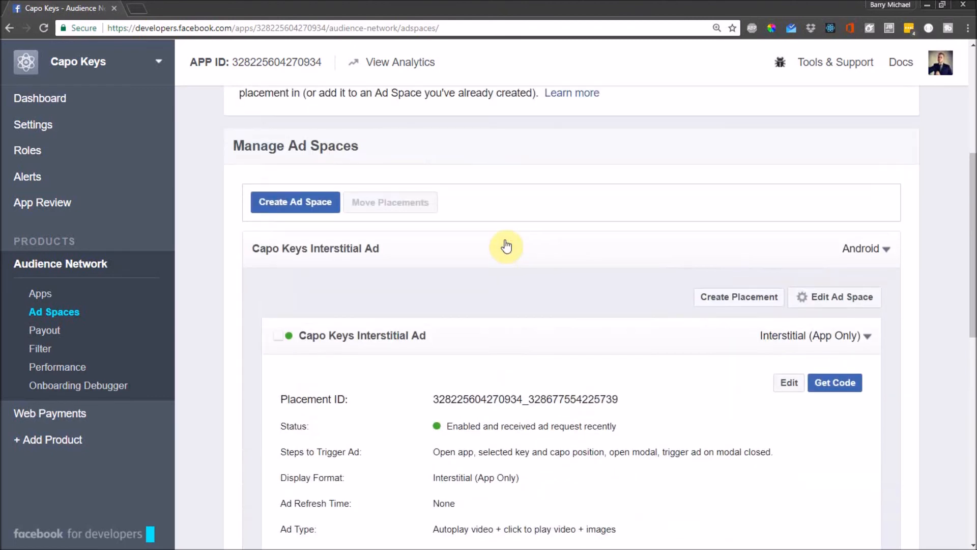
scroll(up, 3)
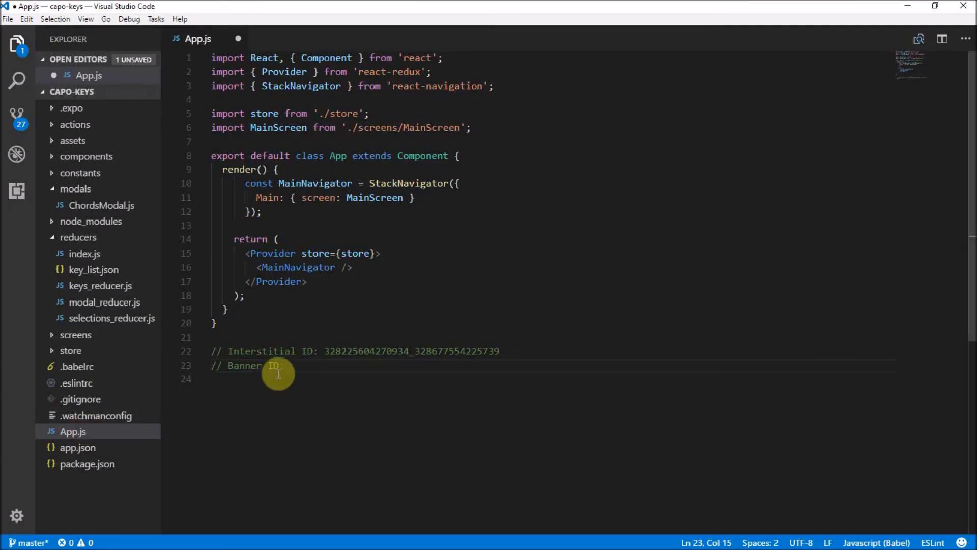
text(328225604270934_328227207604107)
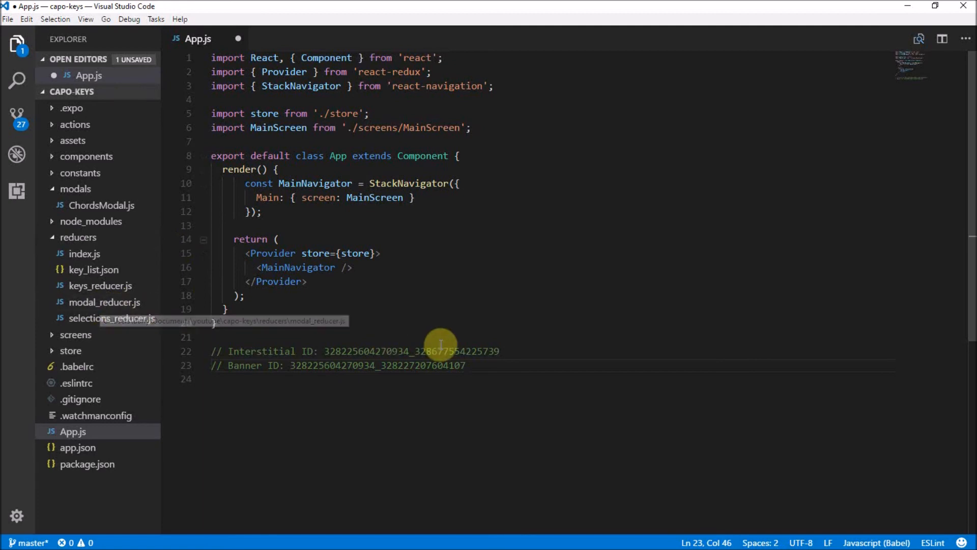
mouse_move(124, 296)
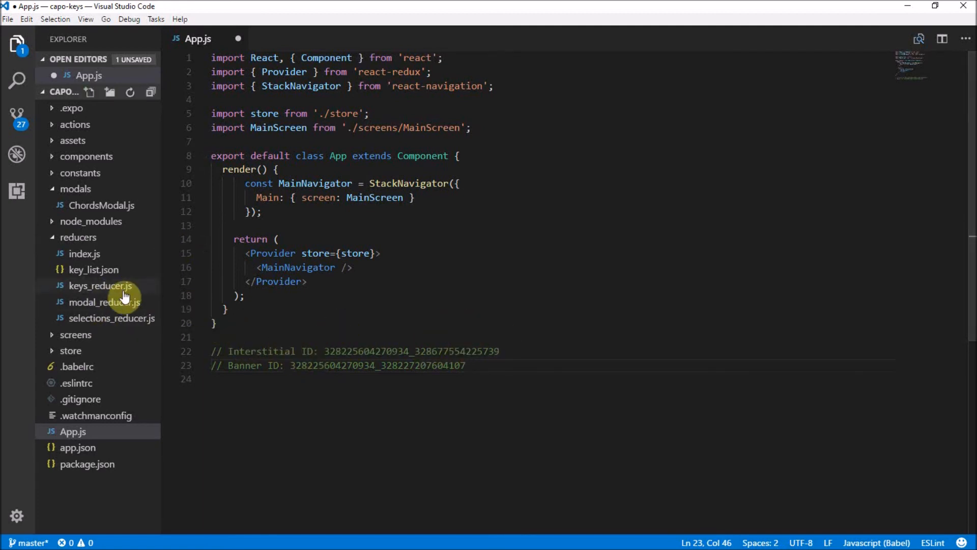
mouse_move(459, 228)
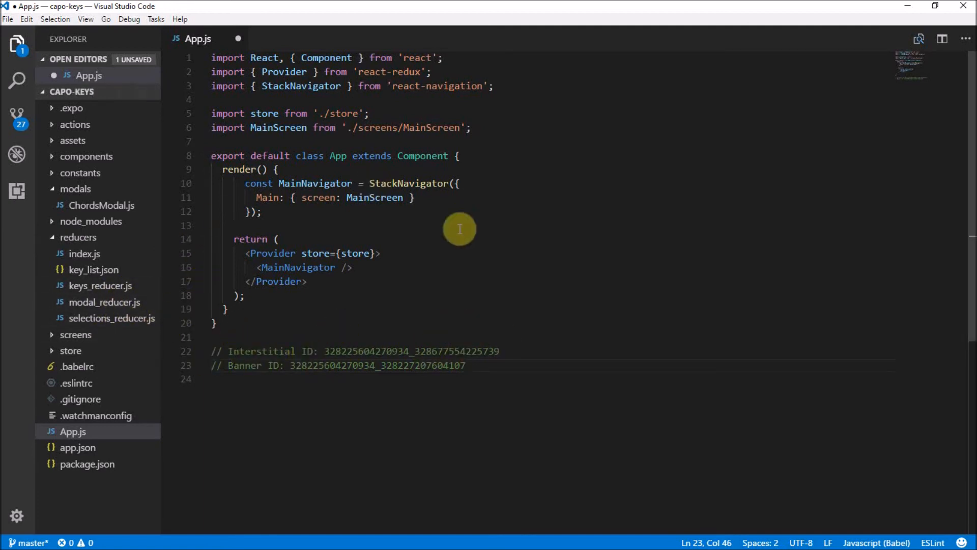
mouse_move(217, 336)
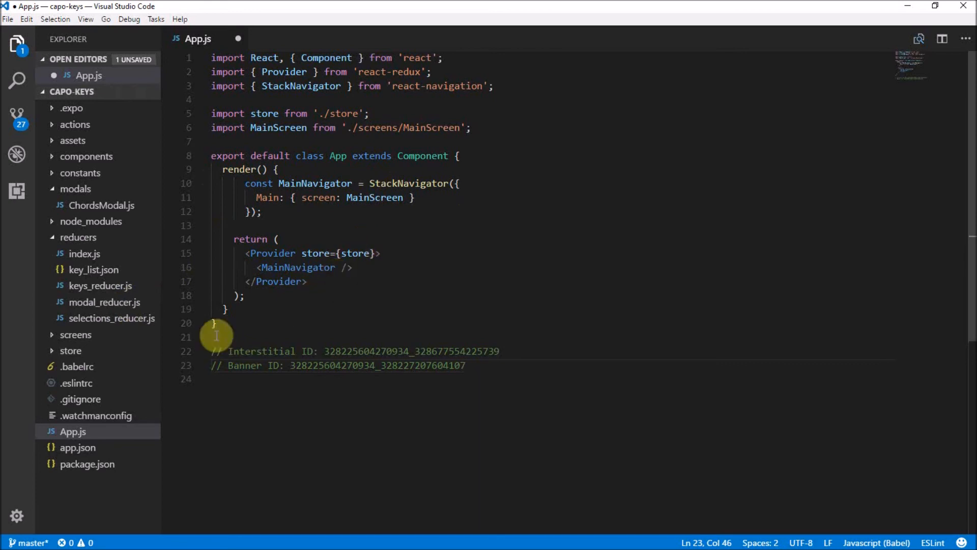
mouse_move(86, 156)
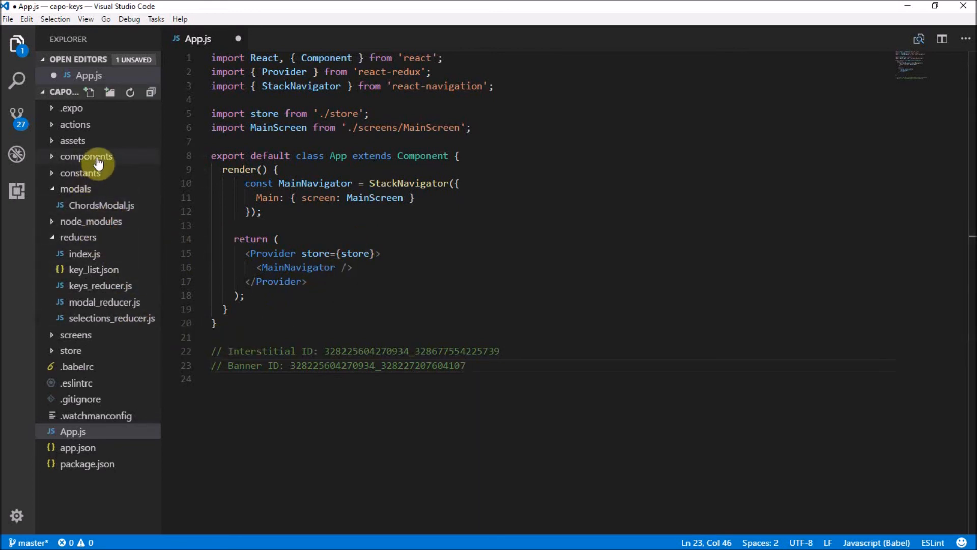
mouse_move(102, 205)
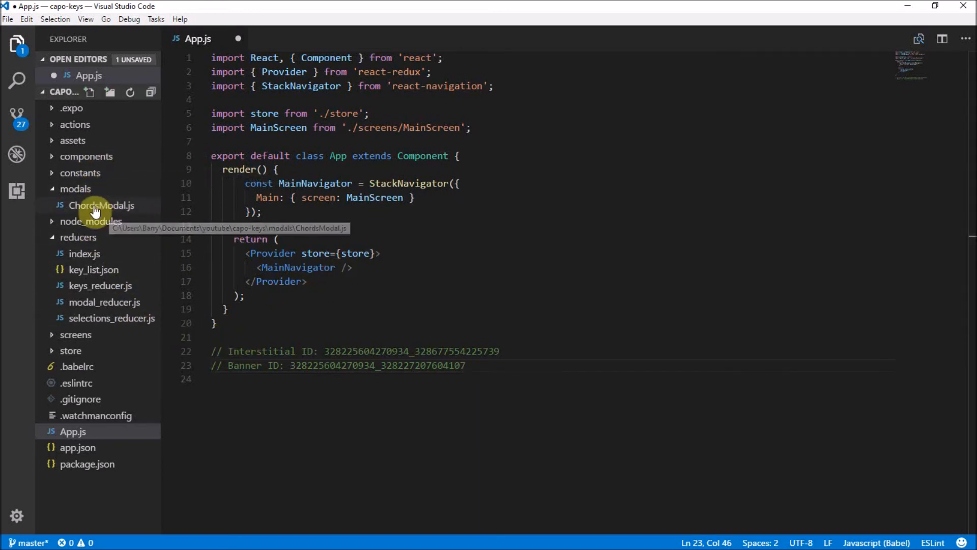
mouse_move(97, 163)
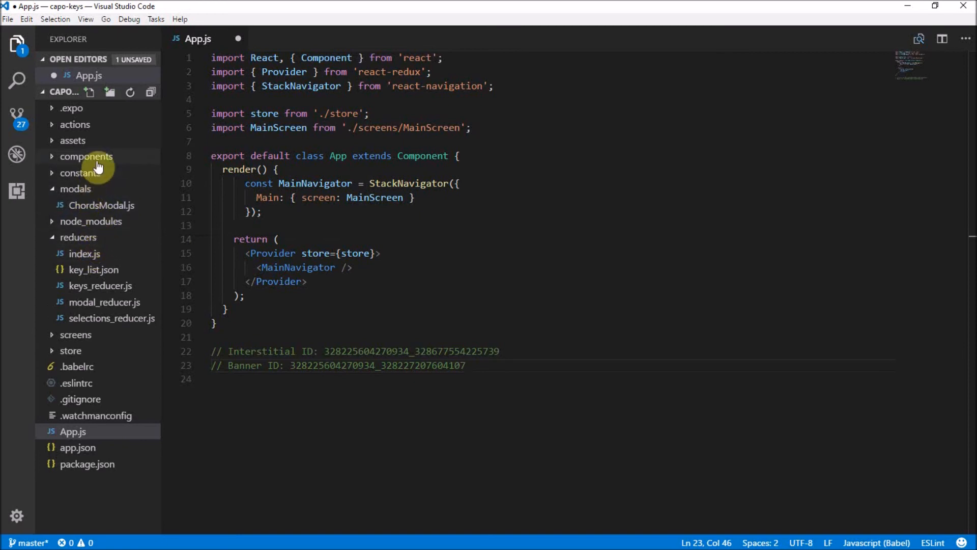
mouse_move(93, 174)
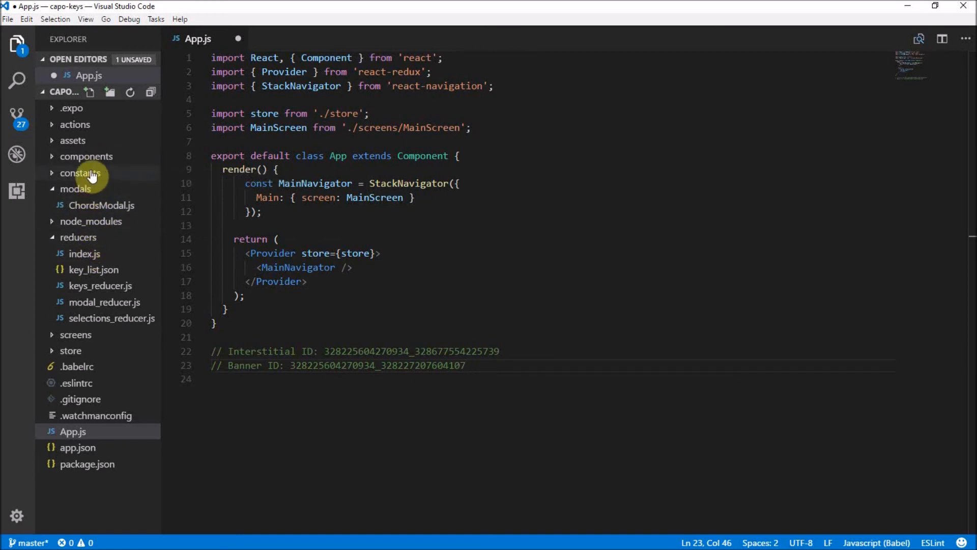
click(86, 156)
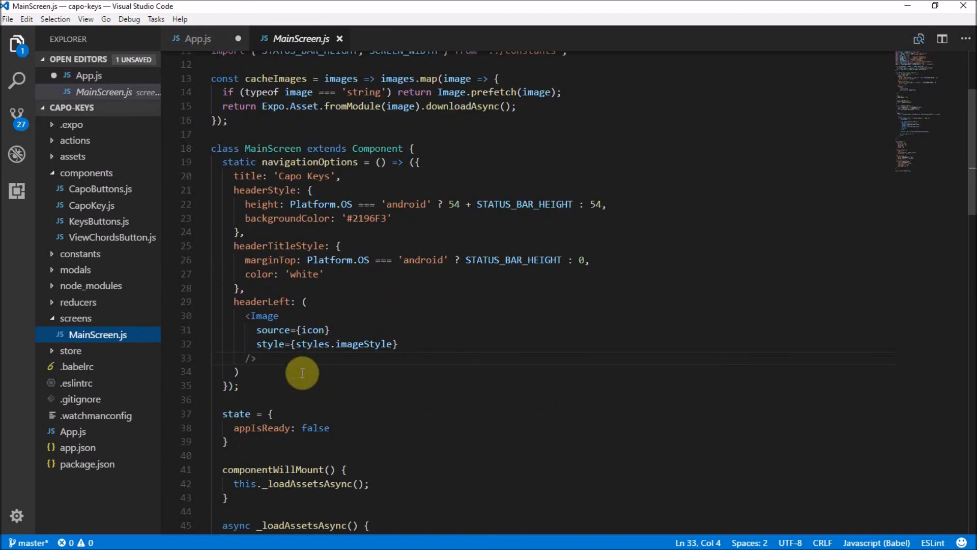
- Scroll MainScreen.js down to the BottomBannerAd placeholder in the render method
scroll(down, 3)
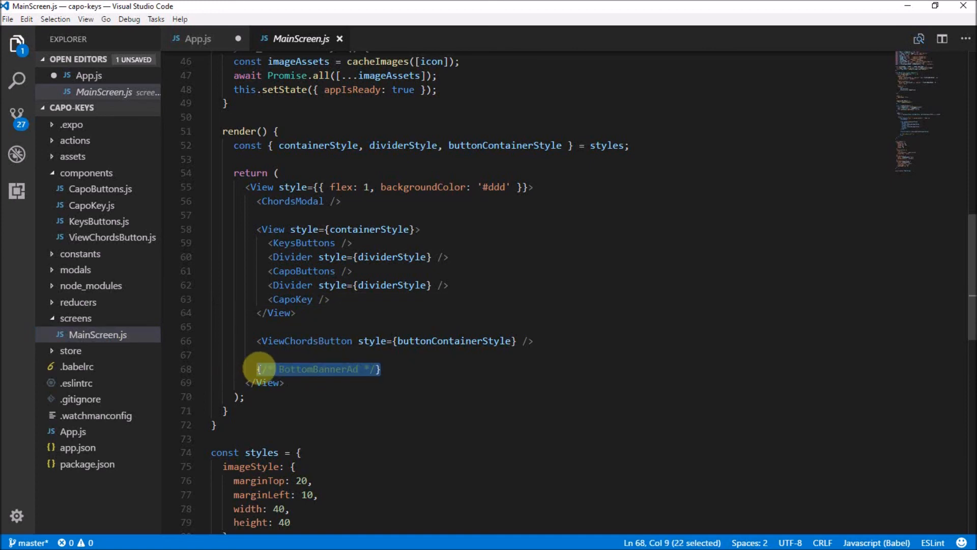
mouse_move(77, 296)
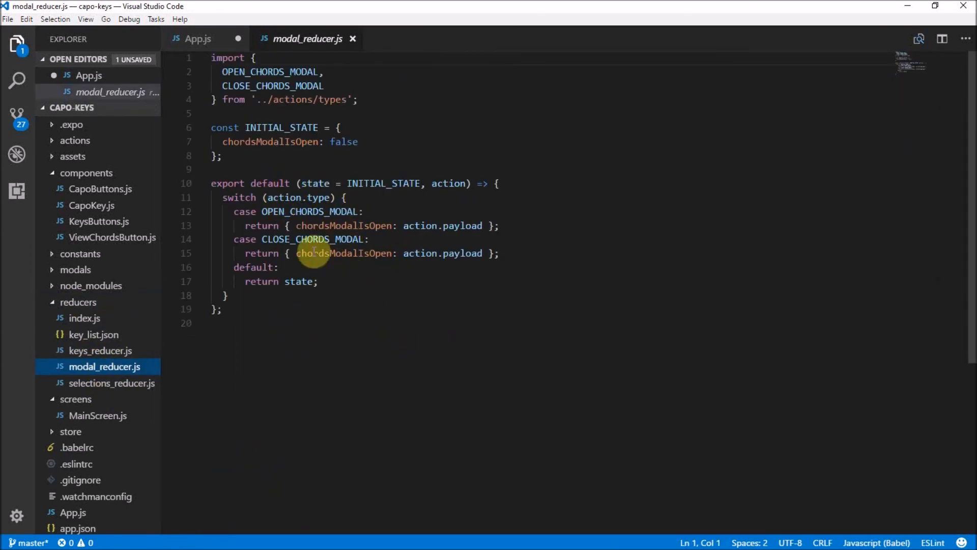
- Open modal_actions.js from the actions folder, then return to App.js
click(75, 140)
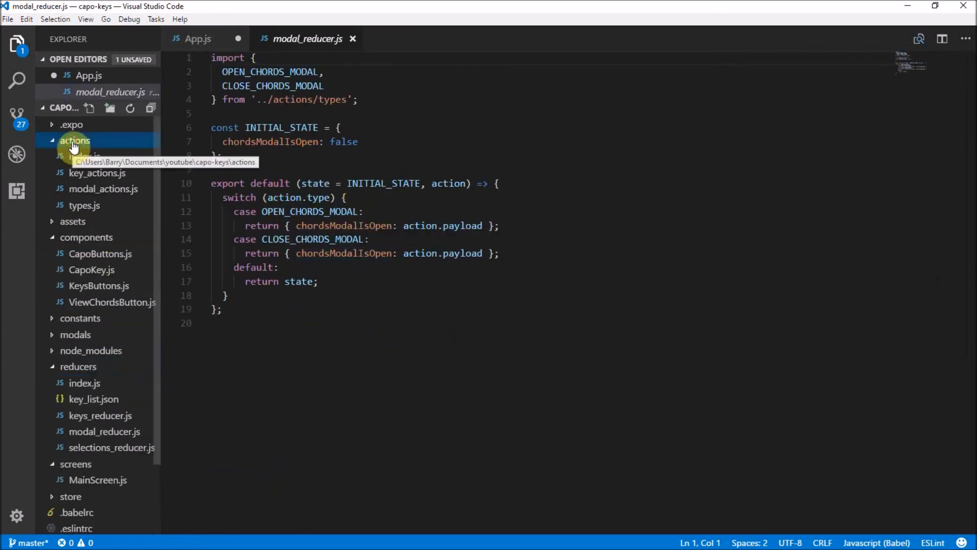
click(104, 188)
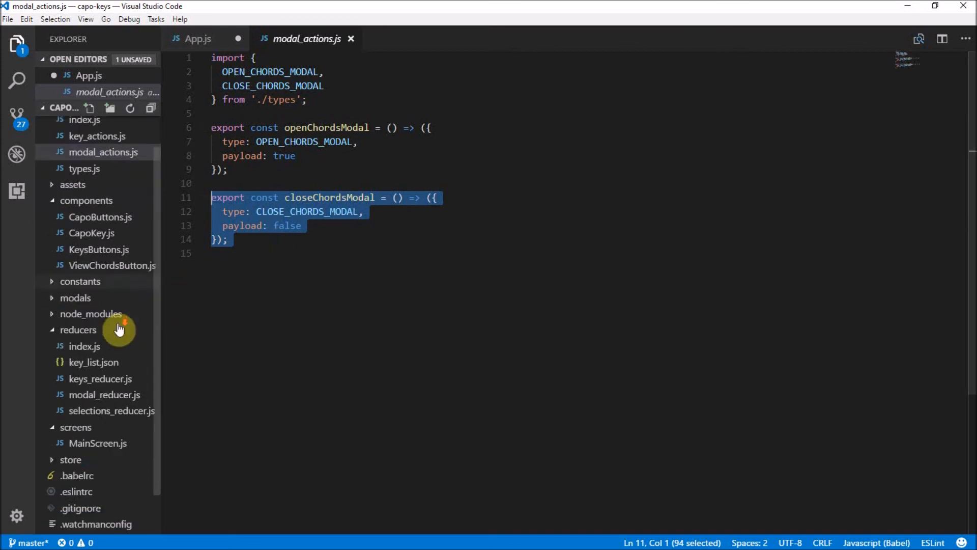
mouse_move(125, 303)
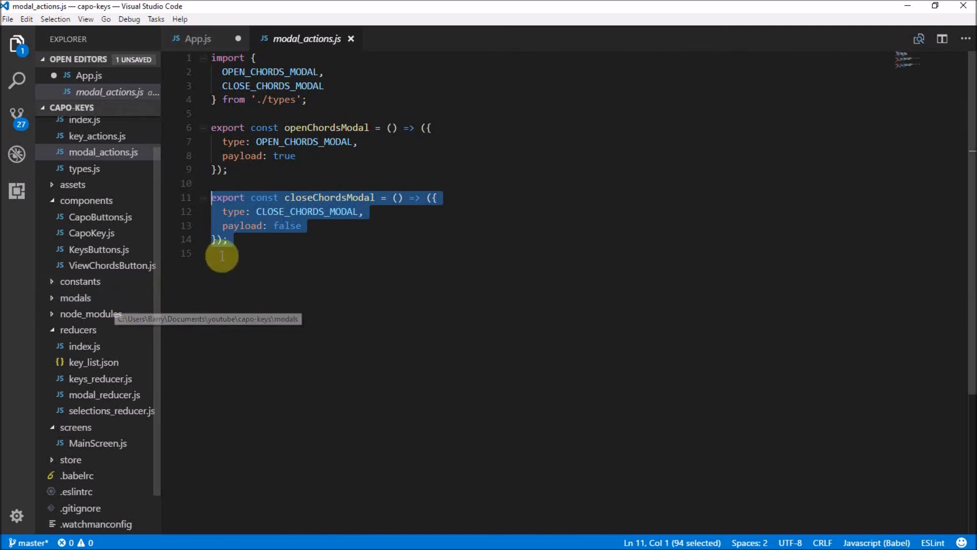
mouse_move(218, 77)
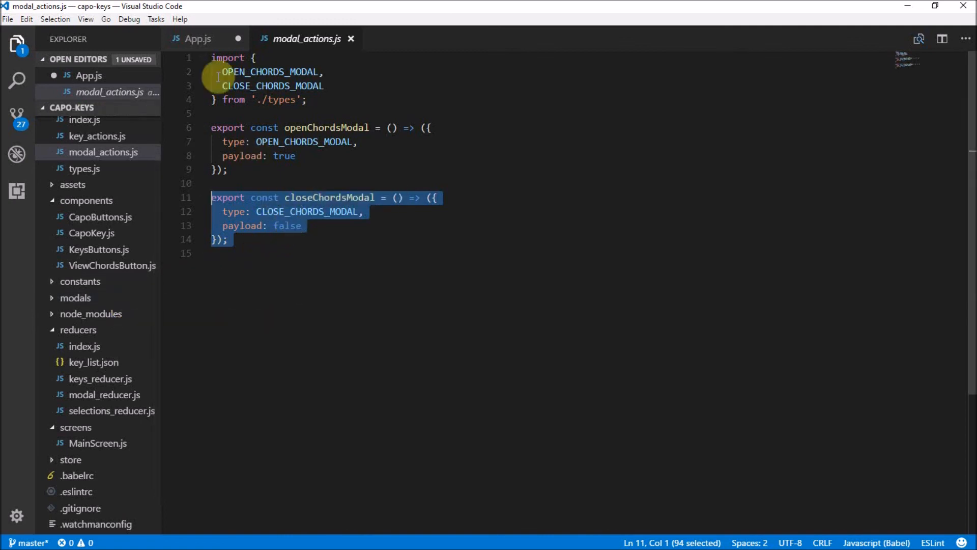
click(198, 38)
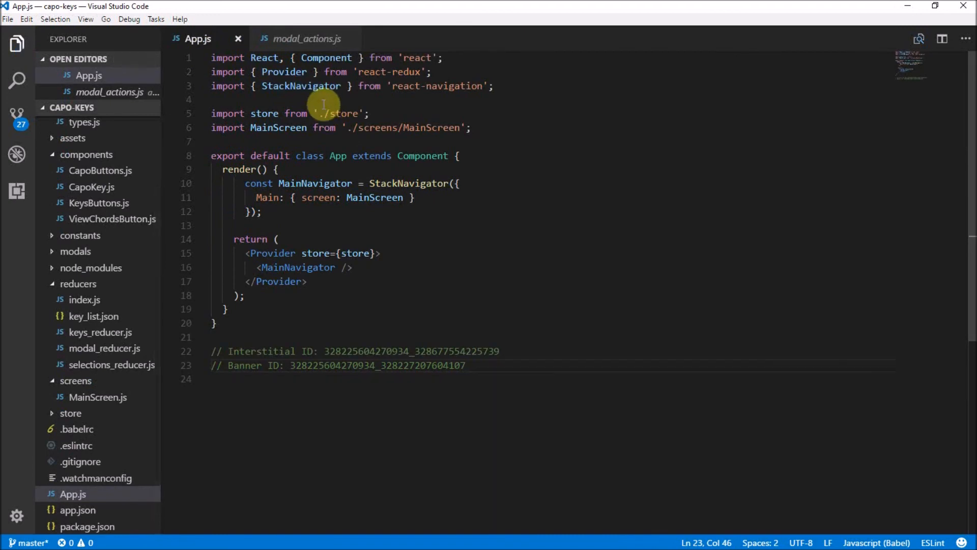